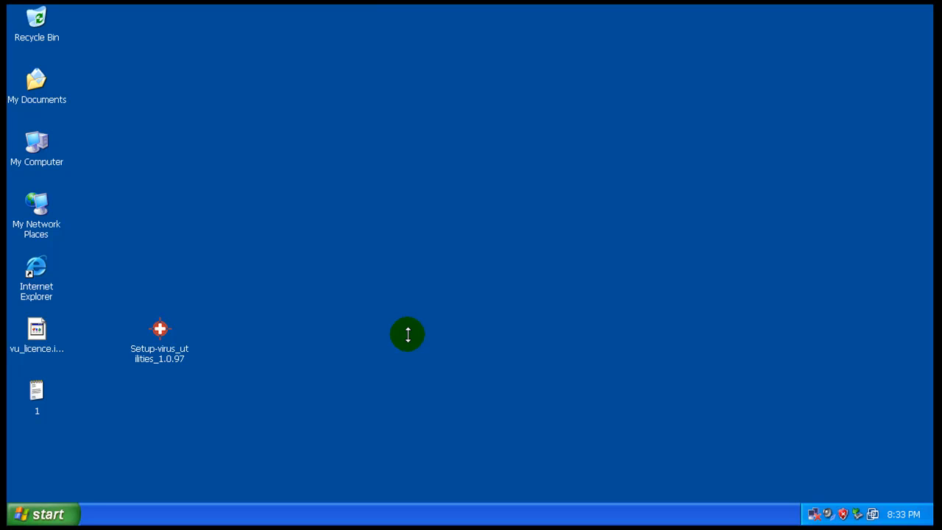
mouse_move(262, 350)
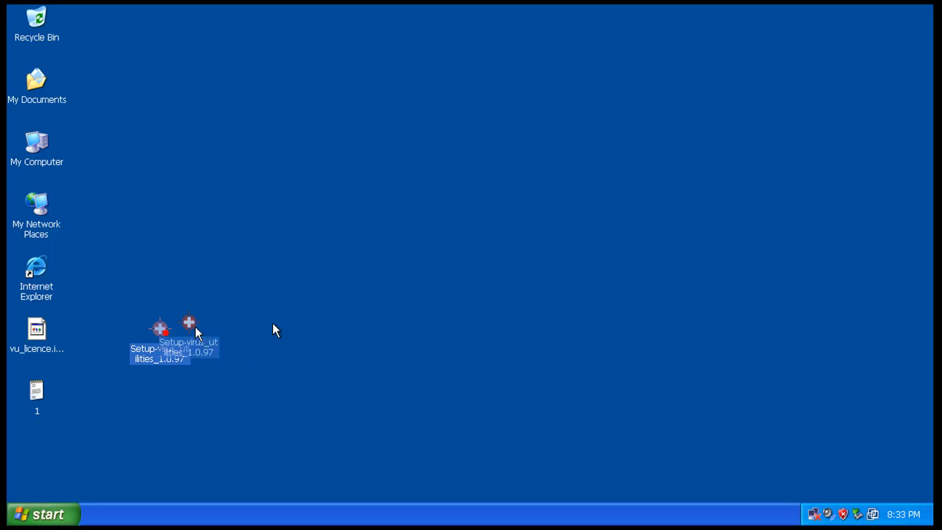
- Review the installer's Properties: 10.3 MB application, dates, and its GmbH digital signature
drag(174, 339, 407, 338)
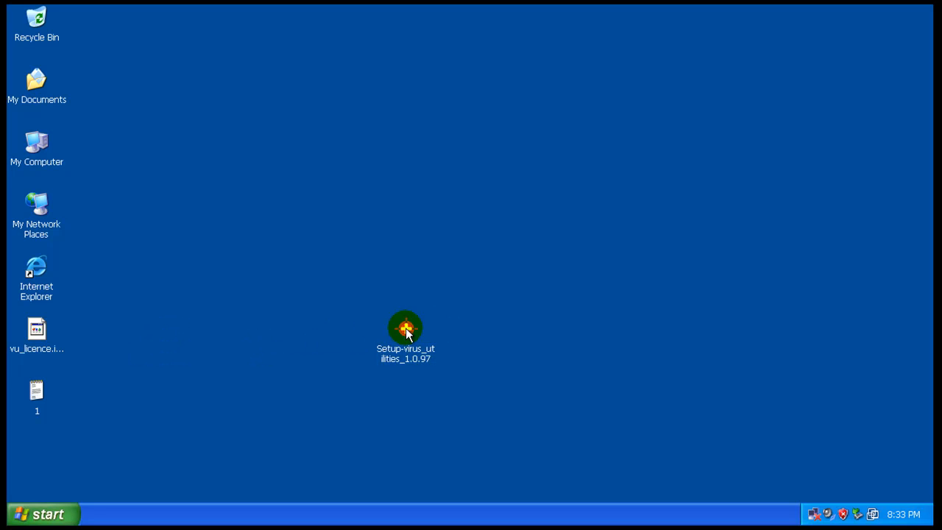
drag(406, 330, 98, 330)
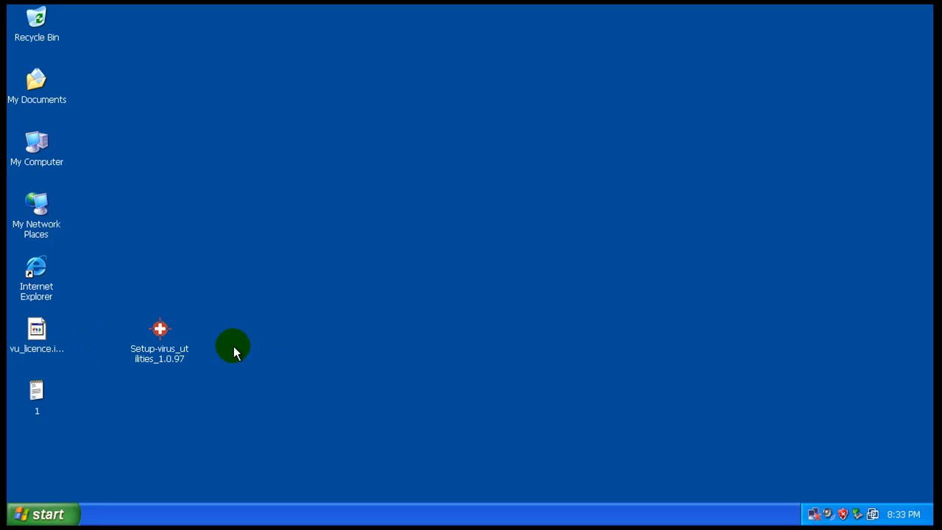
mouse_move(243, 360)
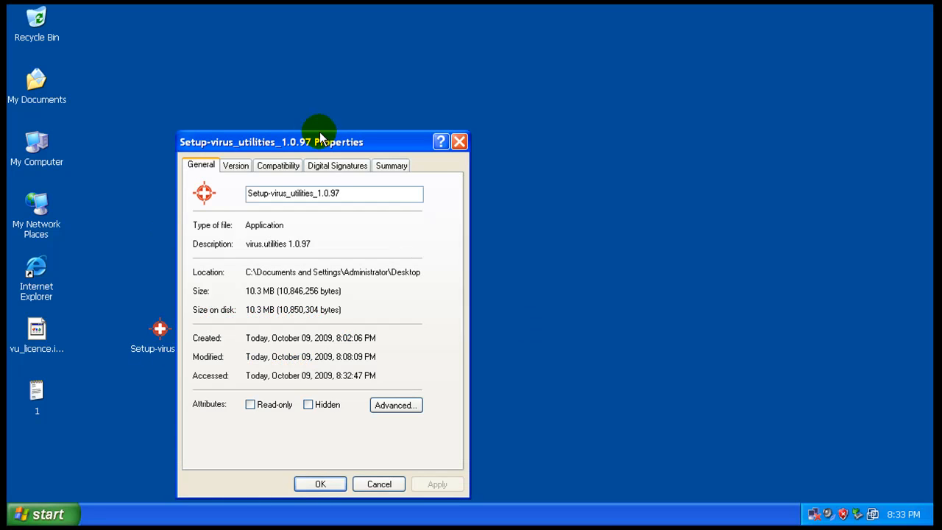
drag(318, 142, 333, 134)
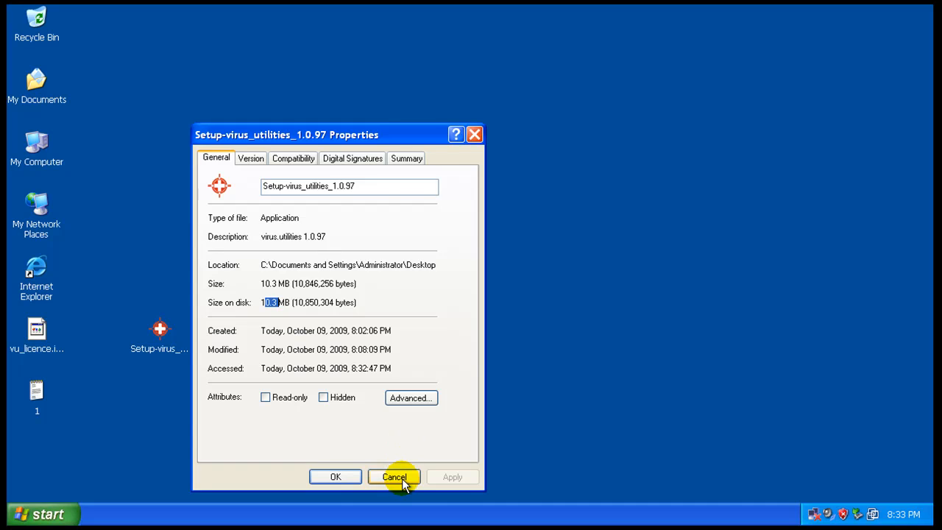
click(351, 157)
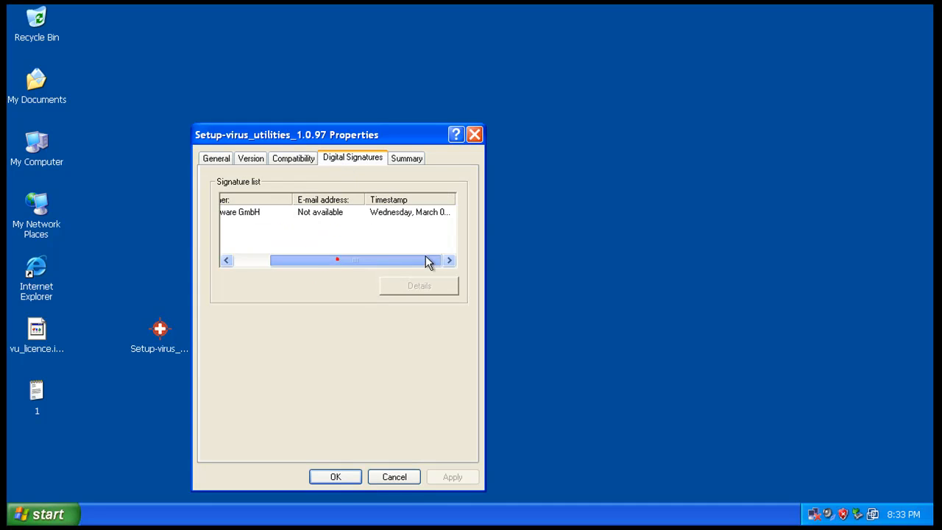
click(448, 259)
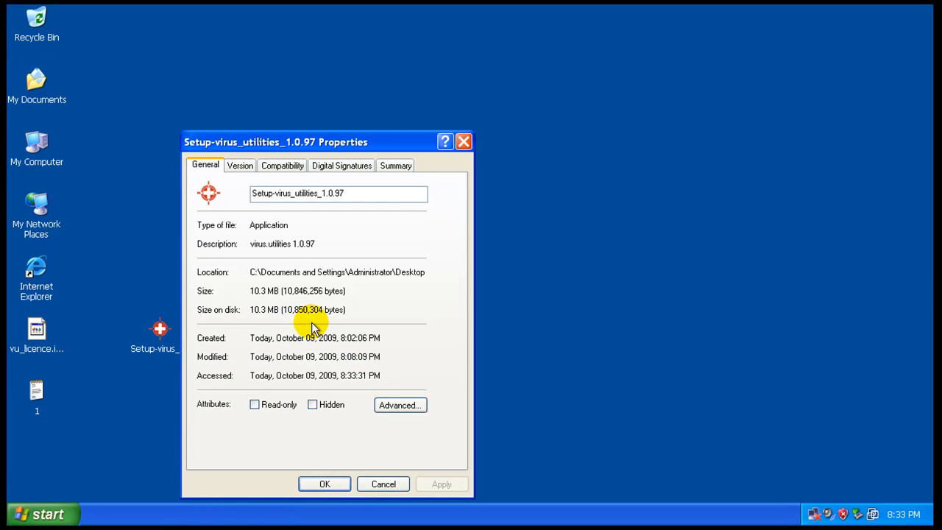
mouse_move(318, 358)
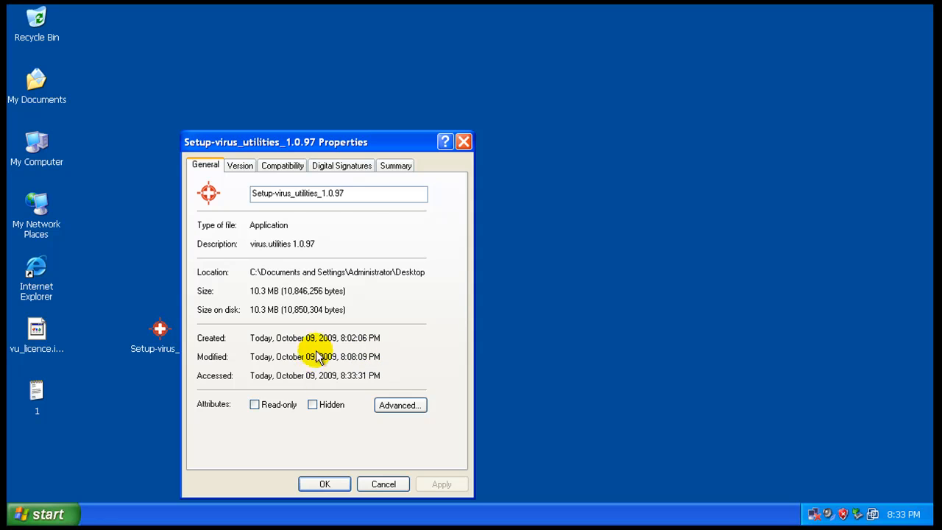
mouse_move(346, 317)
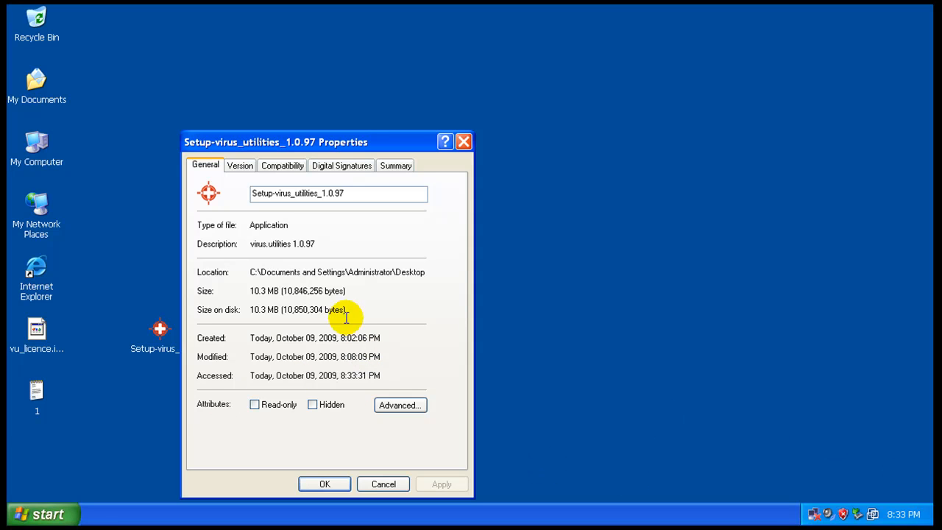
- Dismiss the setup file's Properties sheet, returning to the desktop
click(383, 483)
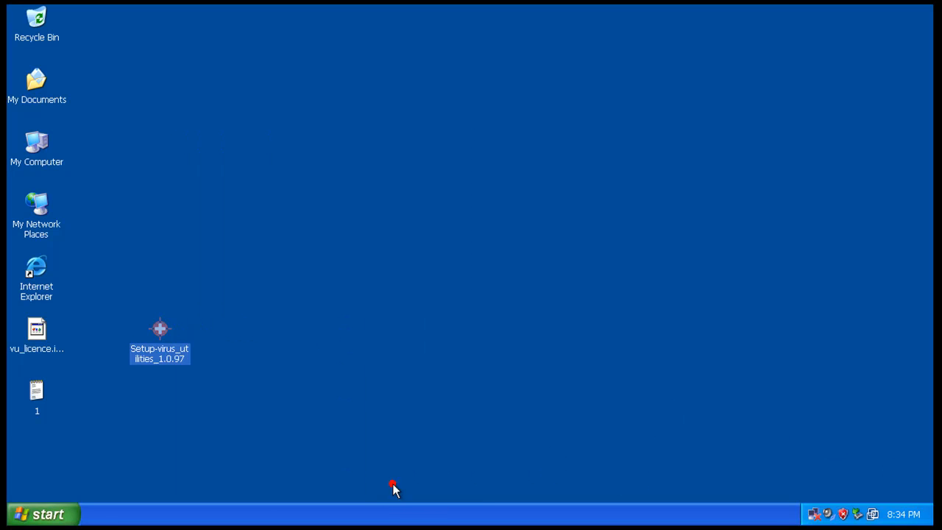
mouse_move(35, 331)
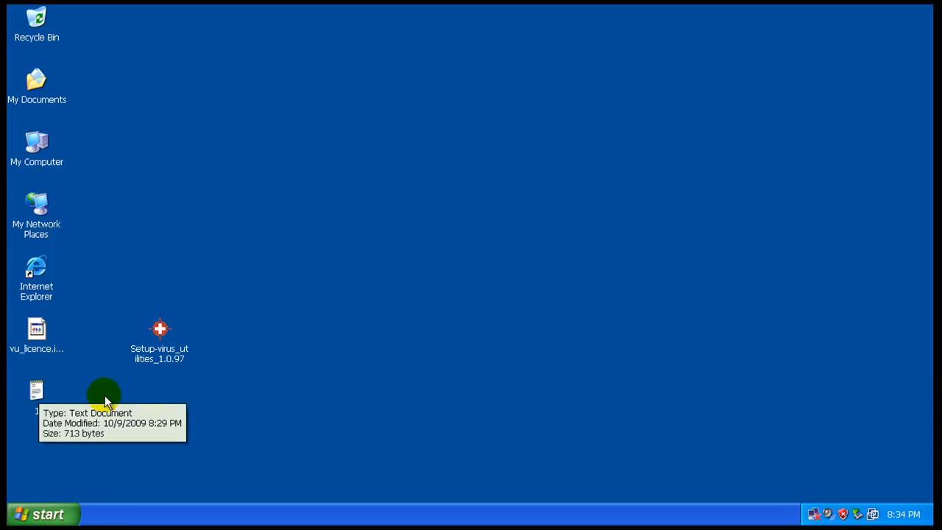
- Run the setup file, accept the licence, prerequisite check and default install folder, reaching Confirm Installation
double_click(159, 330)
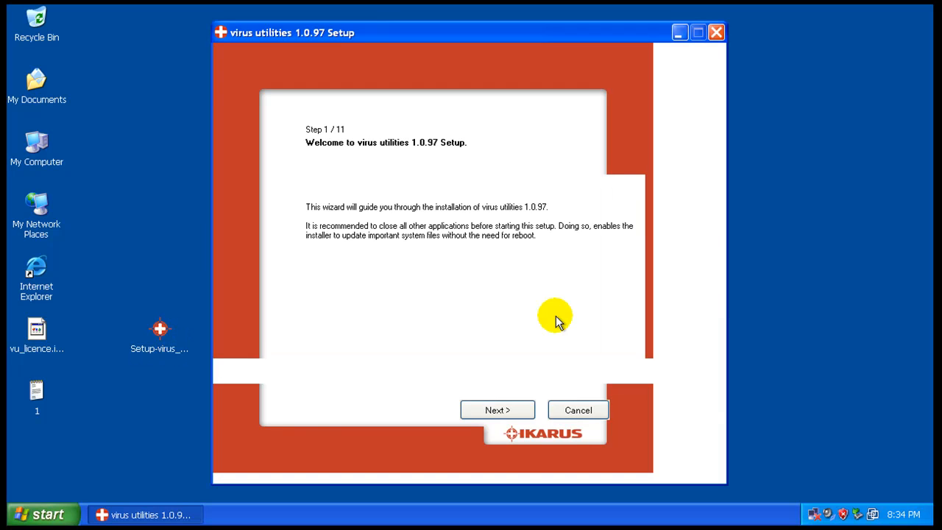
mouse_move(704, 404)
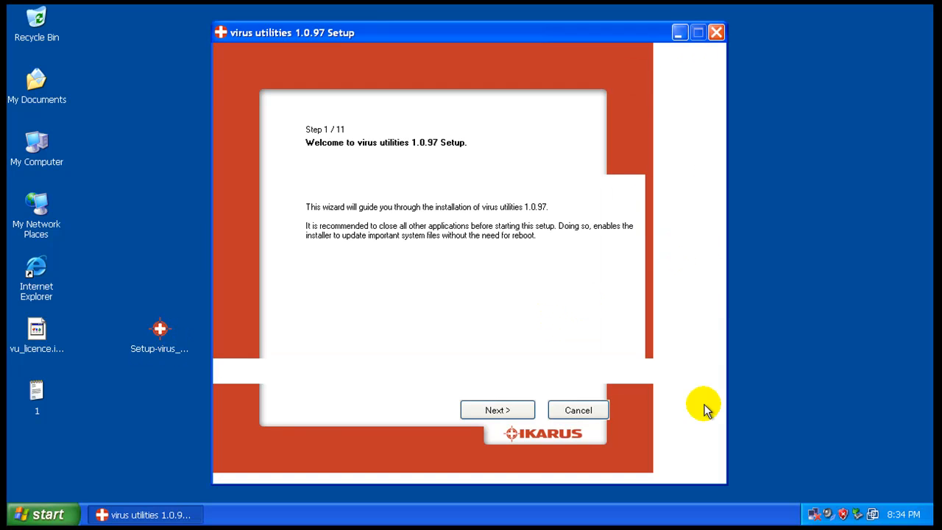
mouse_move(31, 194)
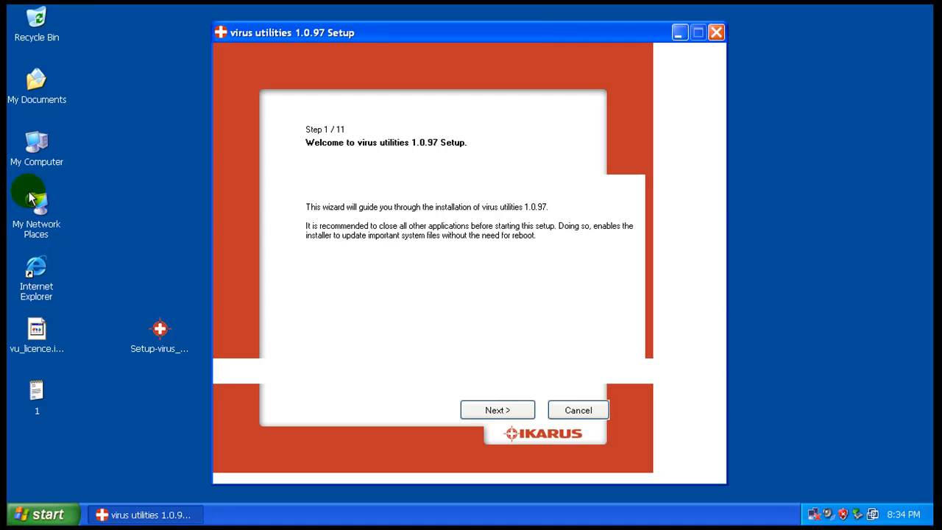
mouse_move(72, 185)
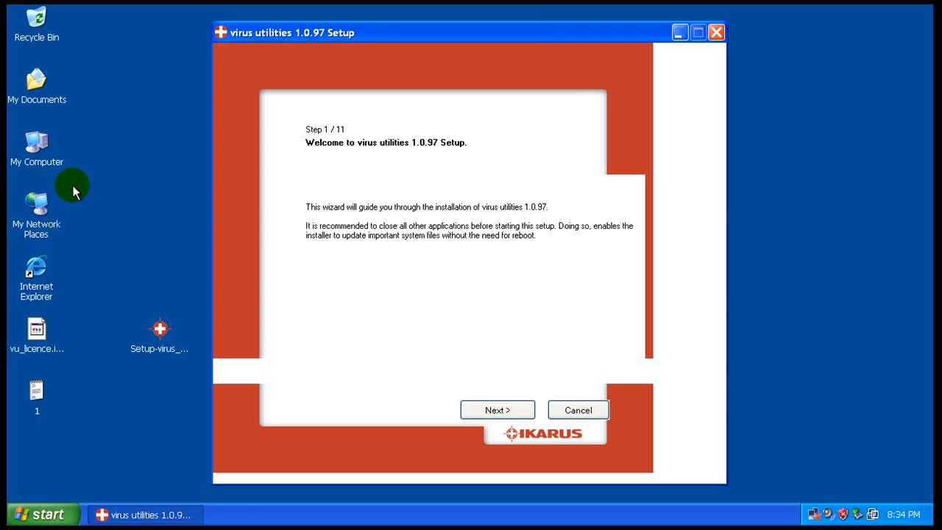
mouse_move(351, 194)
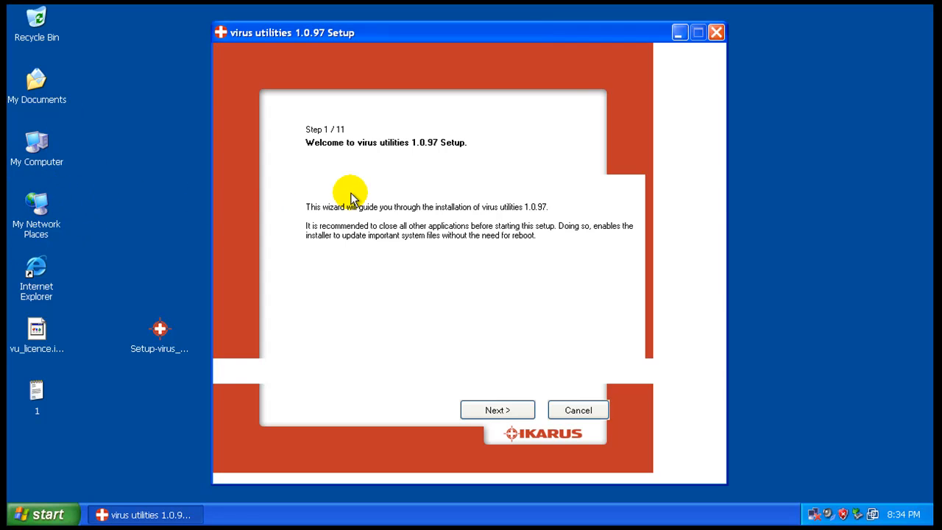
mouse_move(498, 392)
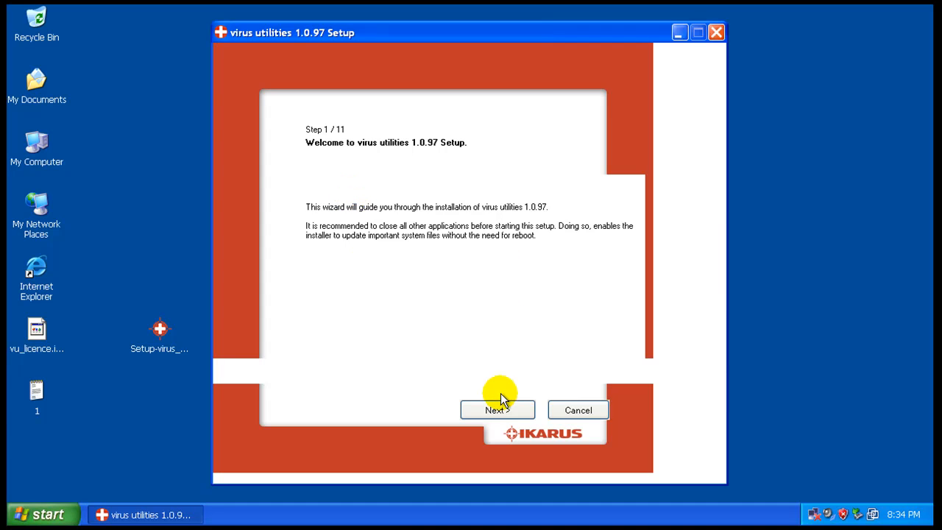
click(498, 409)
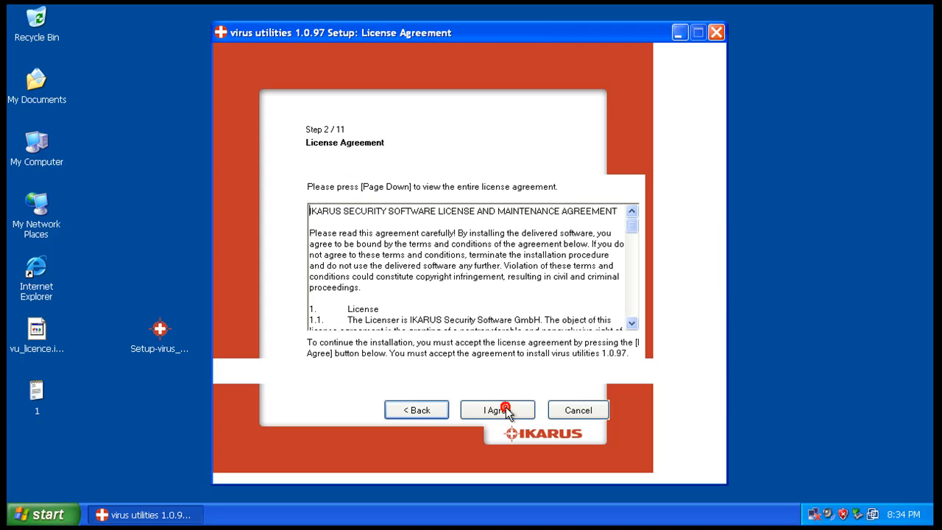
click(497, 409)
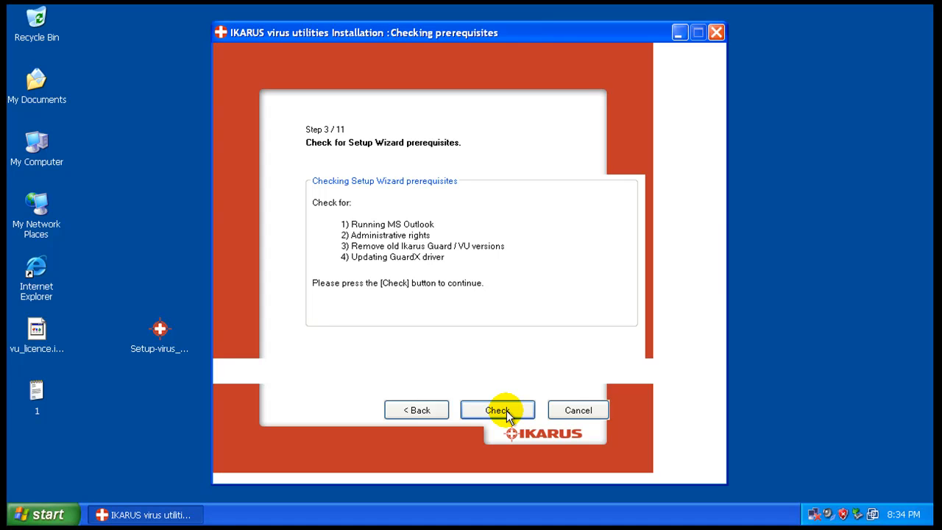
click(497, 409)
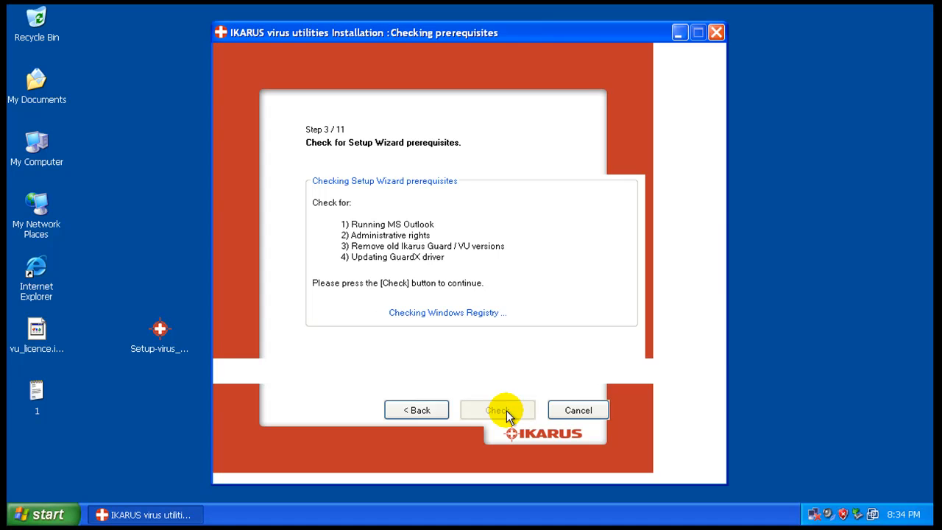
mouse_move(801, 430)
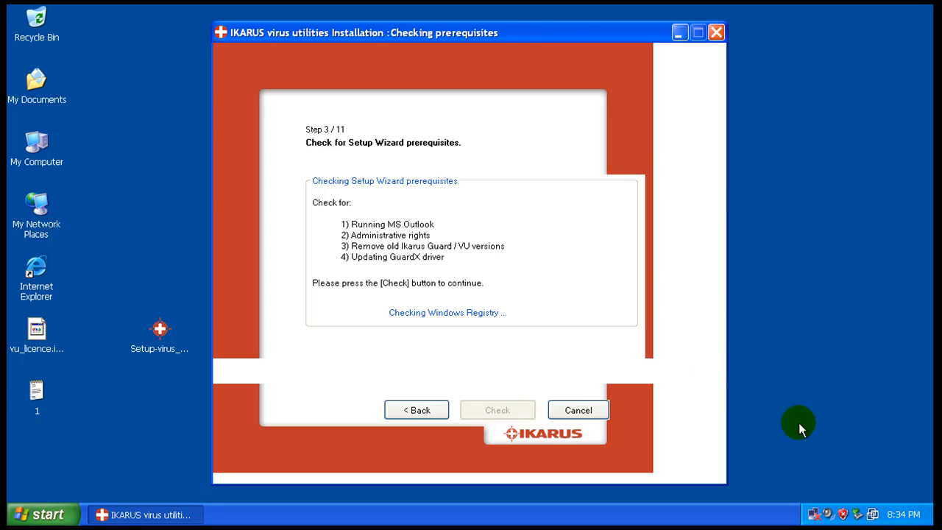
click(497, 409)
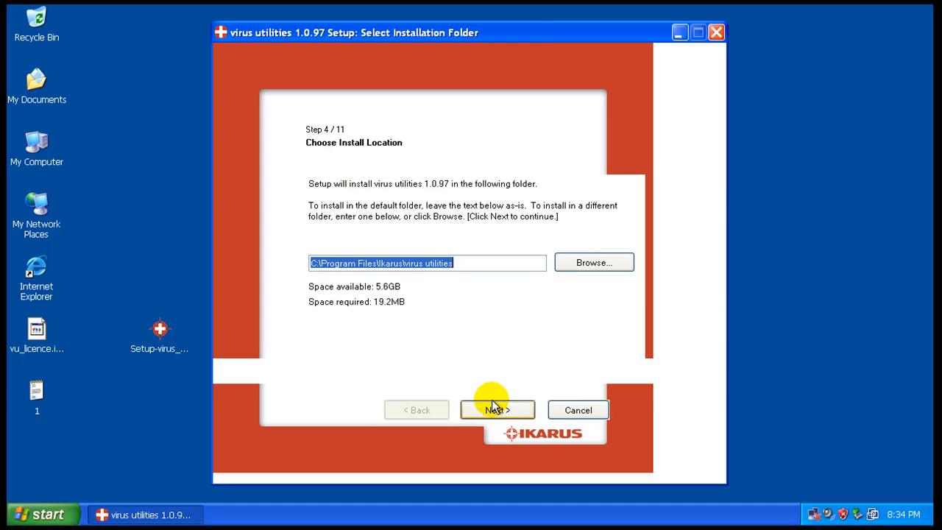
click(497, 409)
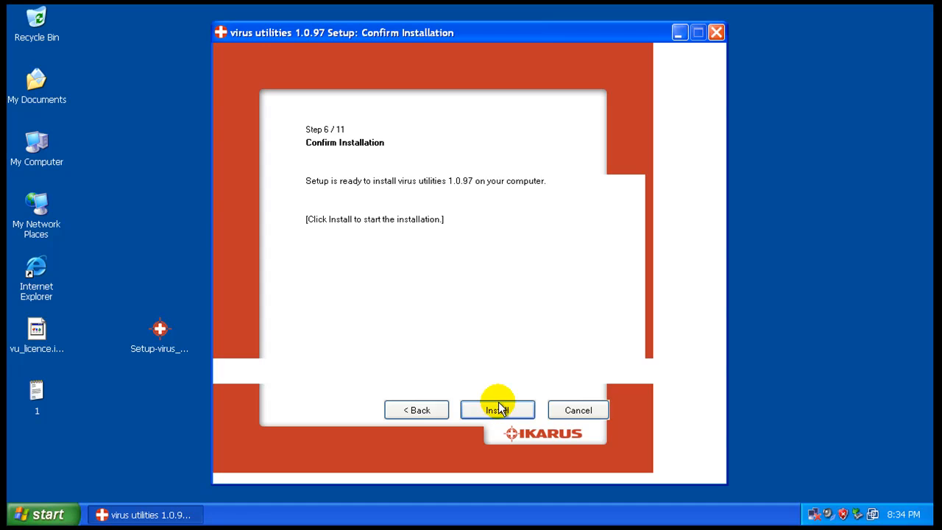
- Start installing virus utilities 1.0.97 and allow the missing .NET Framework download until a download error appears
click(497, 410)
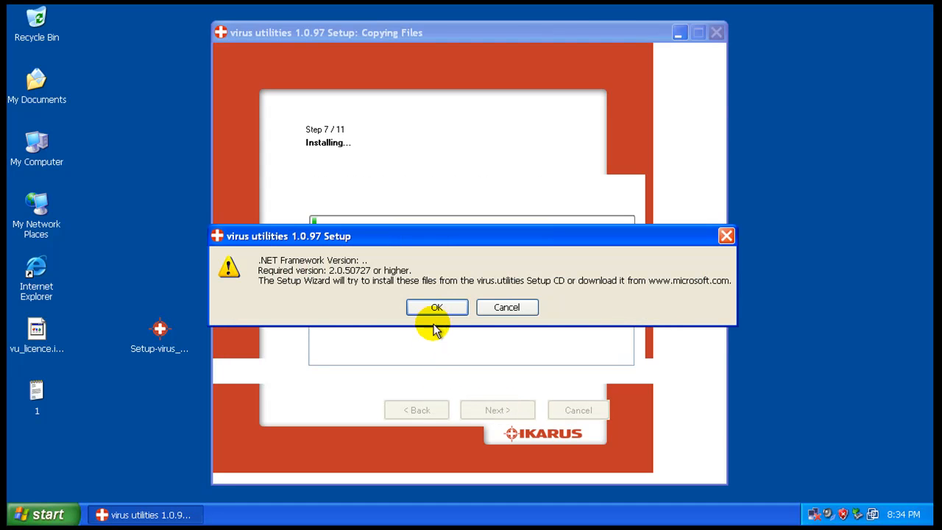
mouse_move(912, 380)
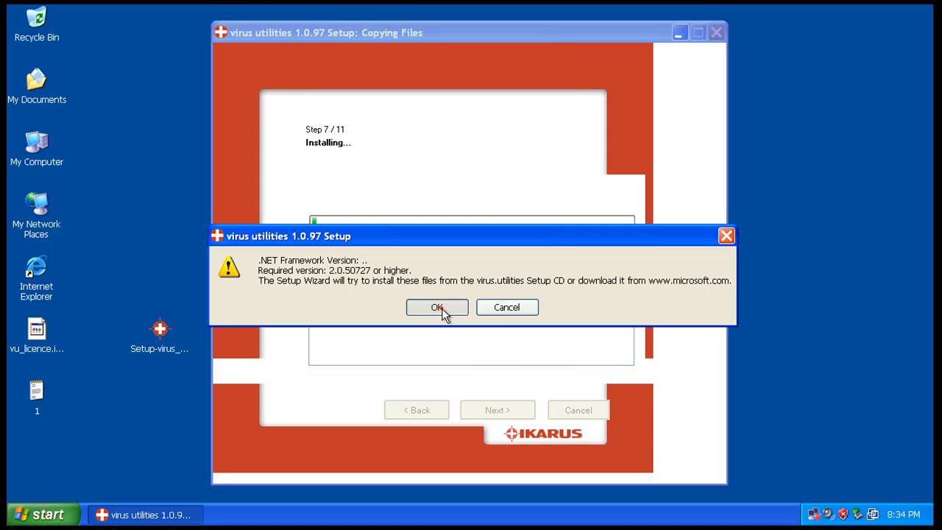
click(436, 308)
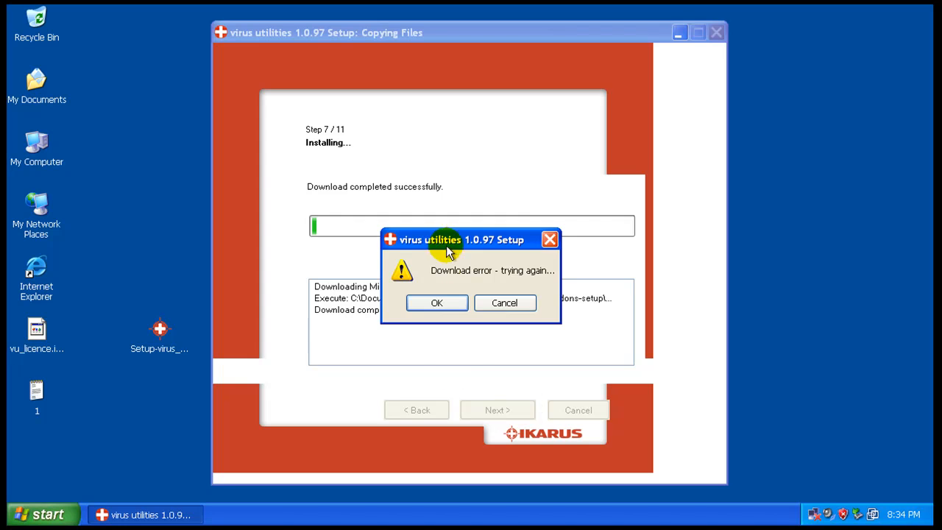
drag(453, 238, 474, 130)
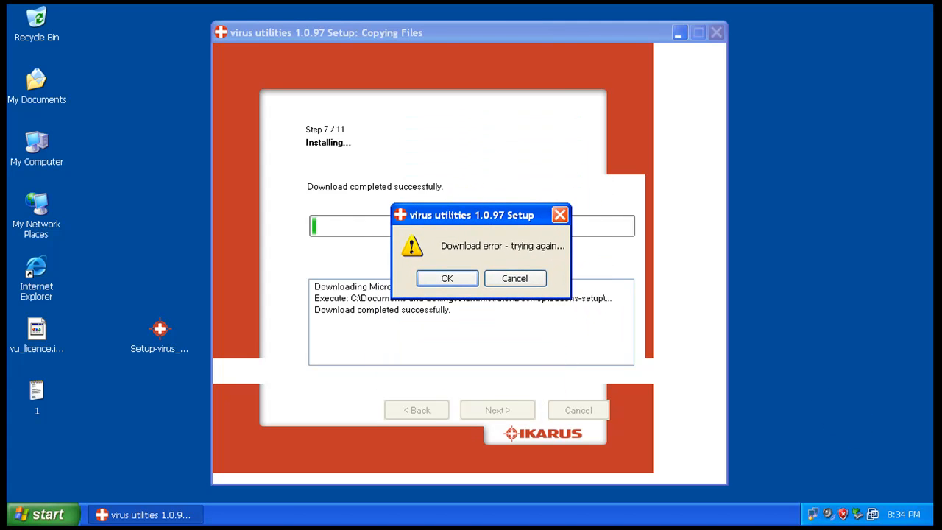
mouse_move(813, 512)
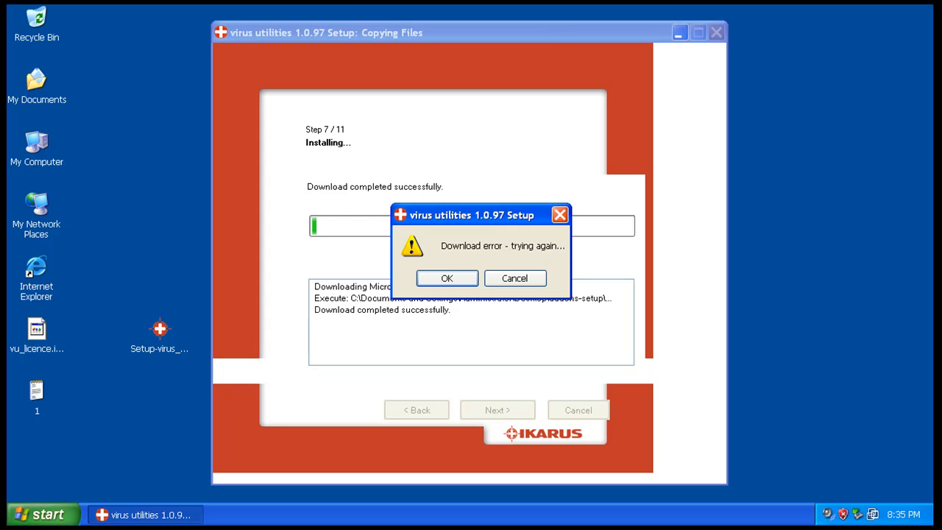
- Acknowledge the download error so setup retries and the product update download proceeds
click(448, 278)
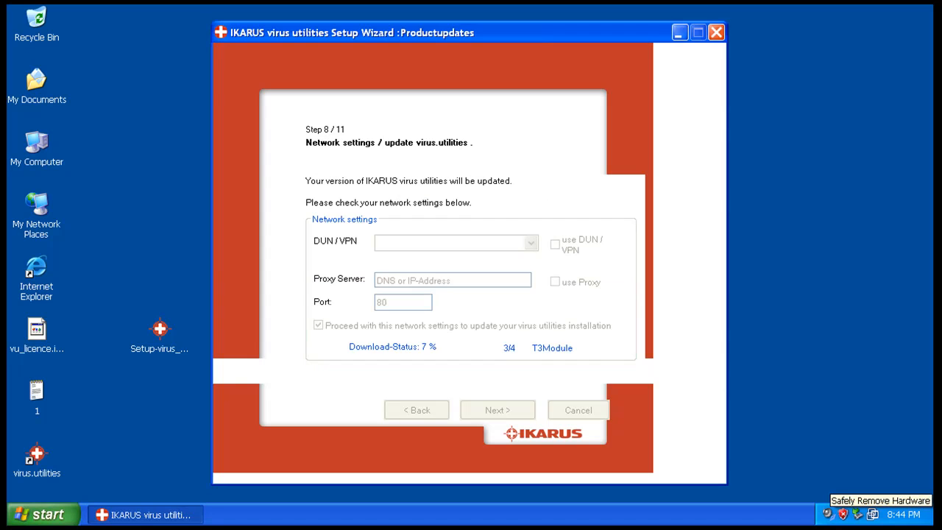
mouse_move(645, 380)
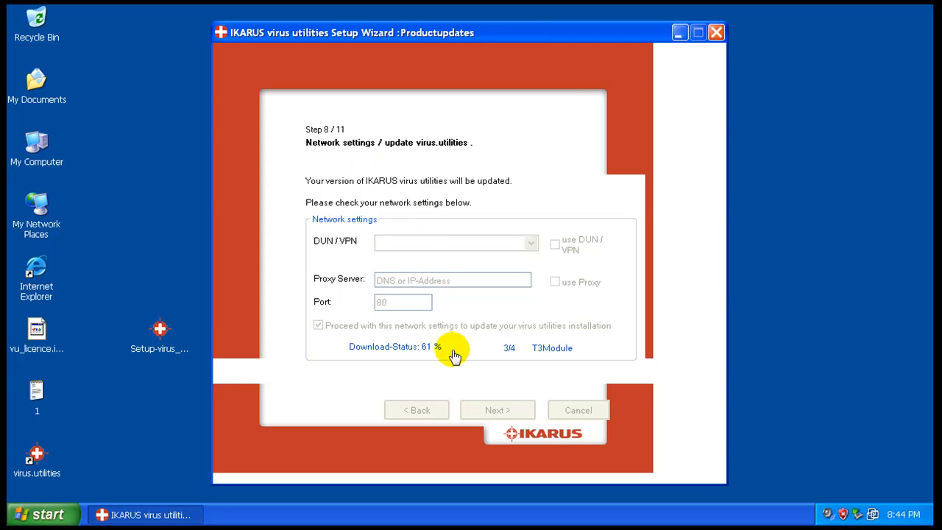
mouse_move(526, 382)
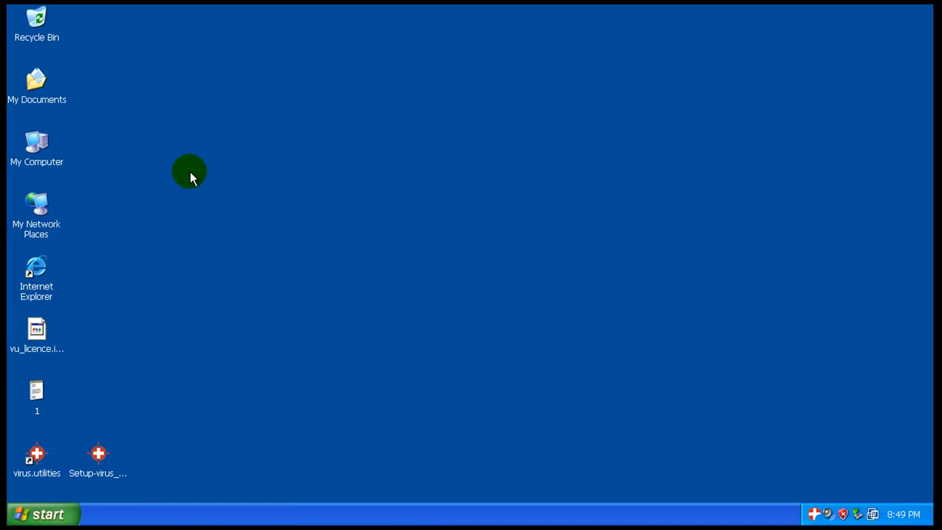
mouse_move(565, 159)
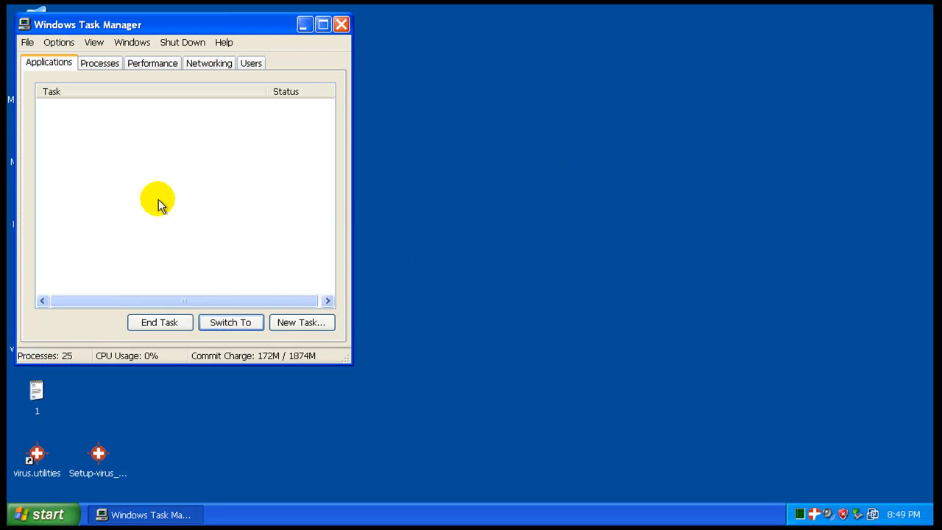
click(101, 62)
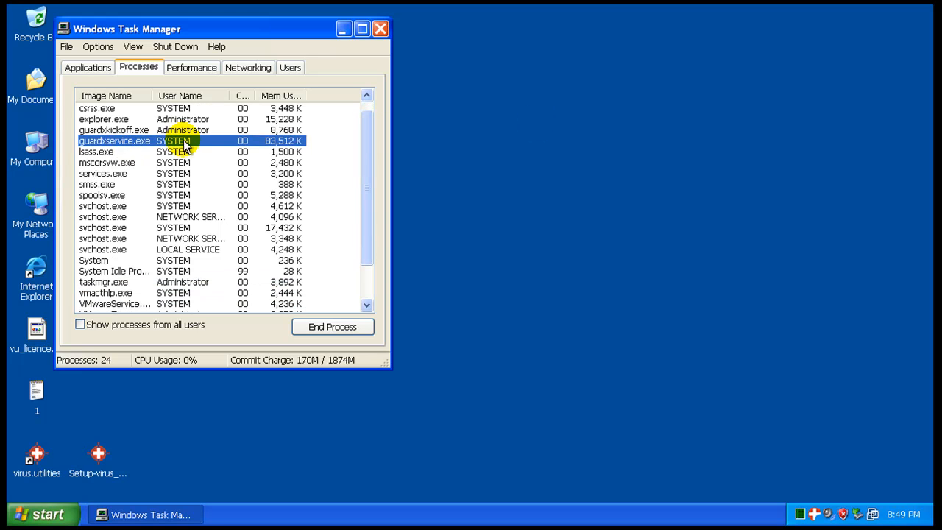
click(115, 130)
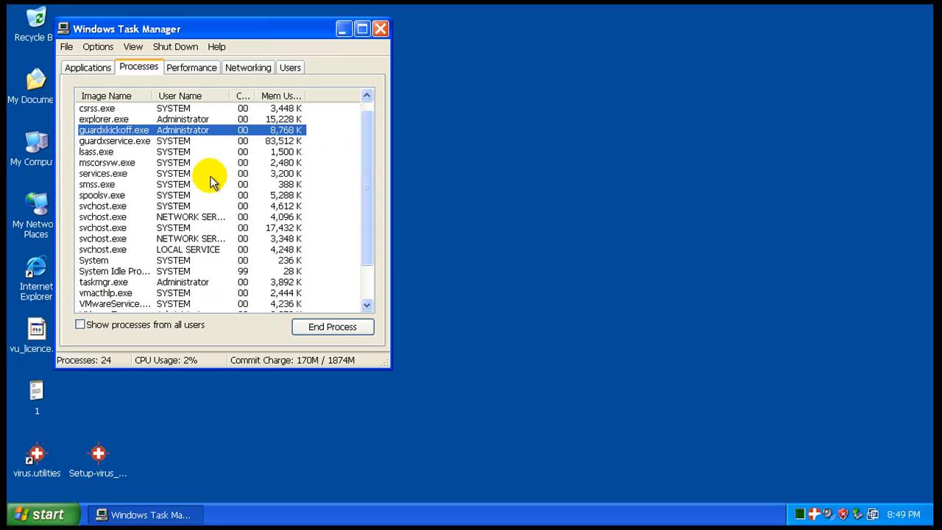
click(107, 162)
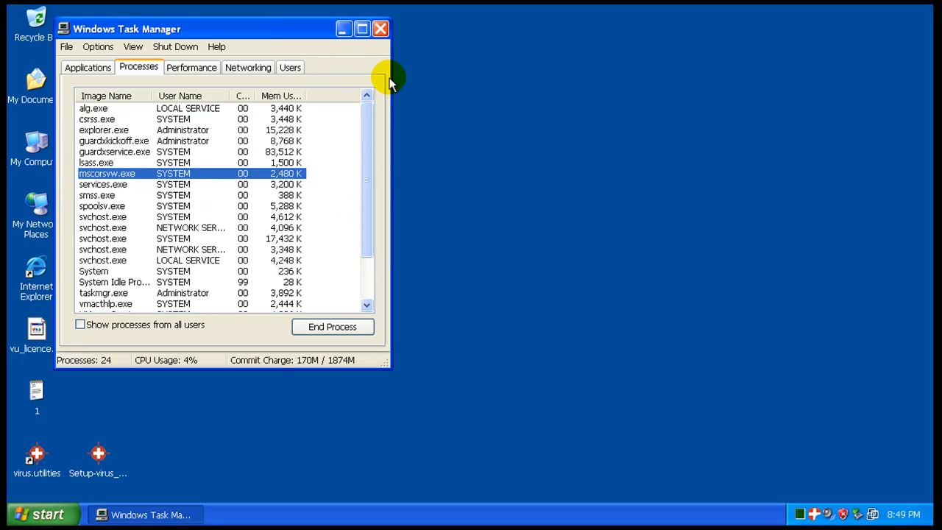
click(379, 29)
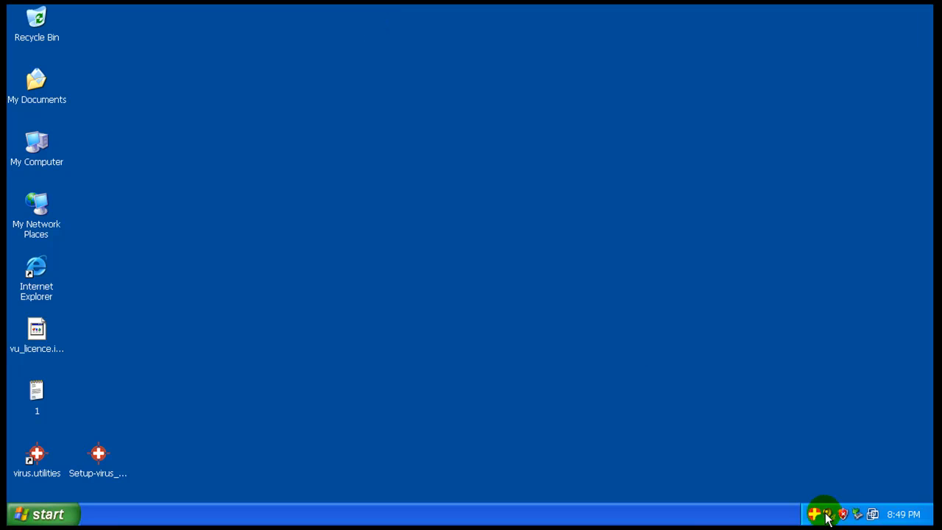
click(824, 512)
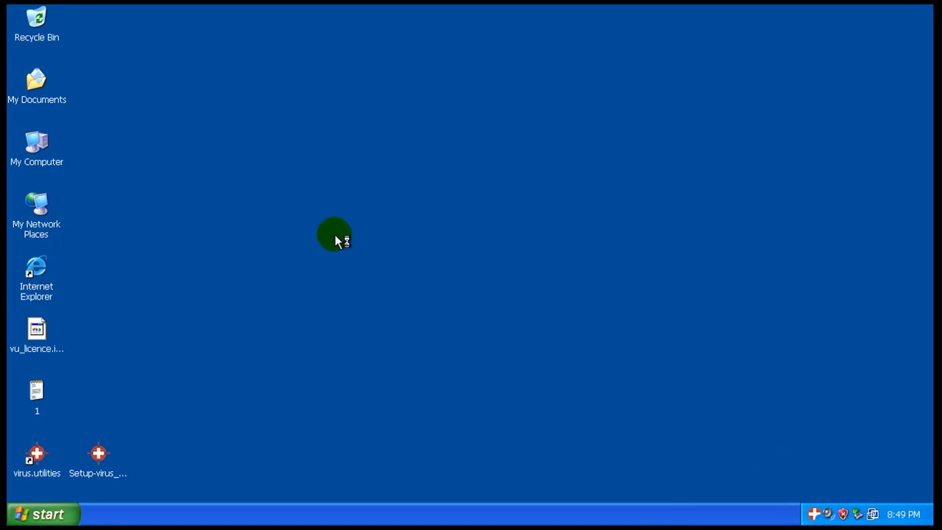
mouse_move(655, 471)
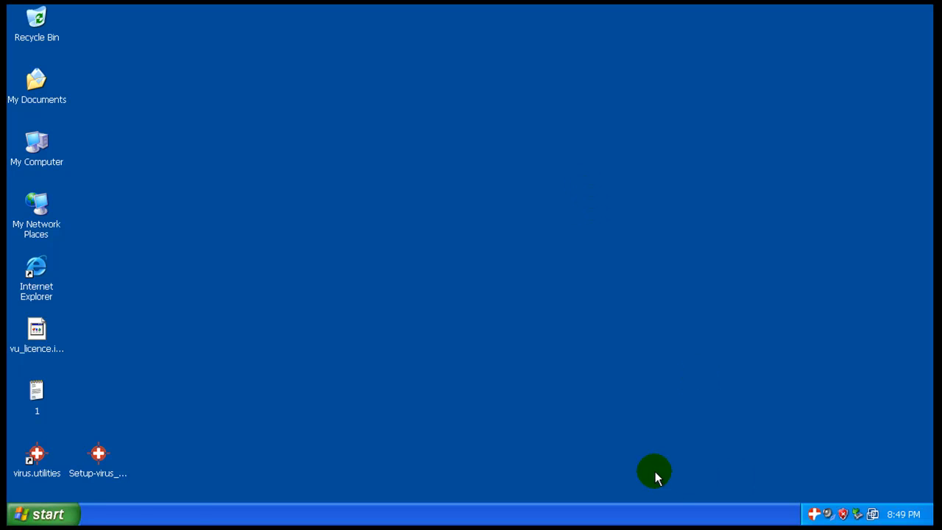
- Check Quarantine, run Update Now to confirm the virus database is current, and view Guard status
double_click(37, 453)
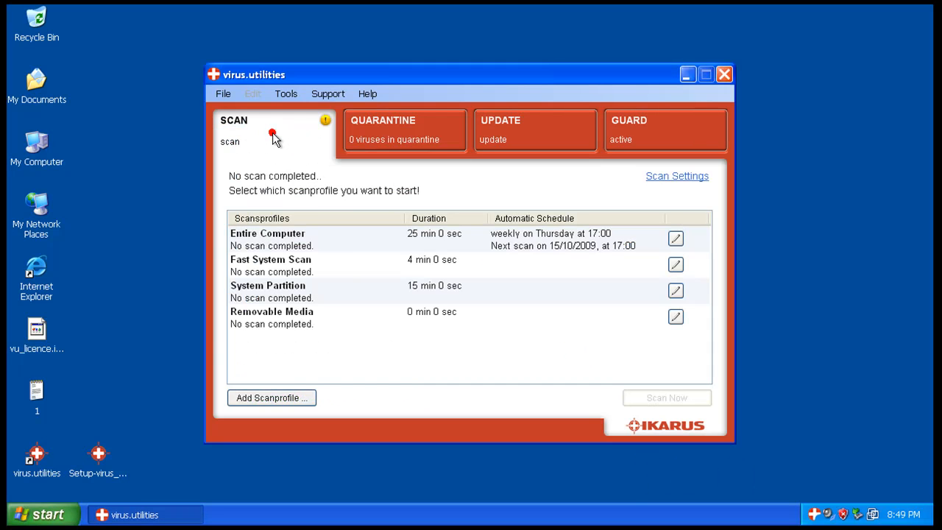
click(405, 130)
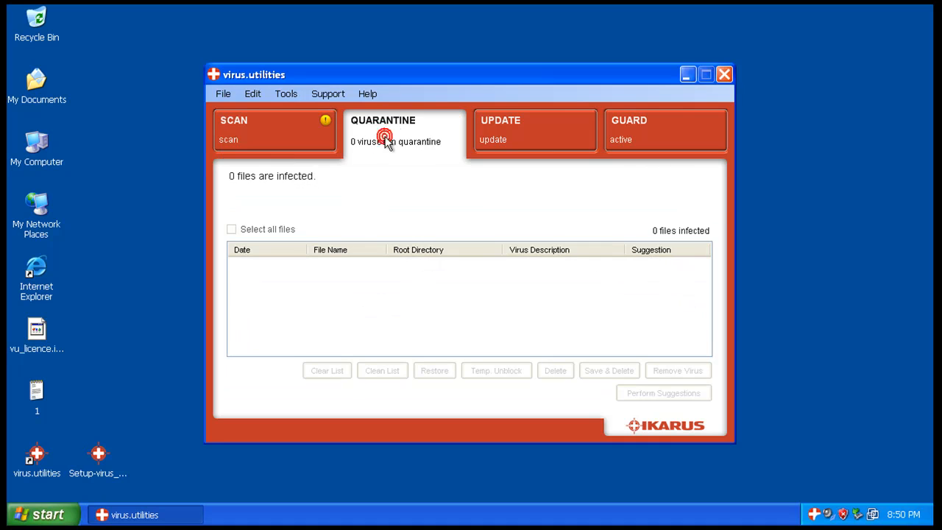
mouse_move(430, 147)
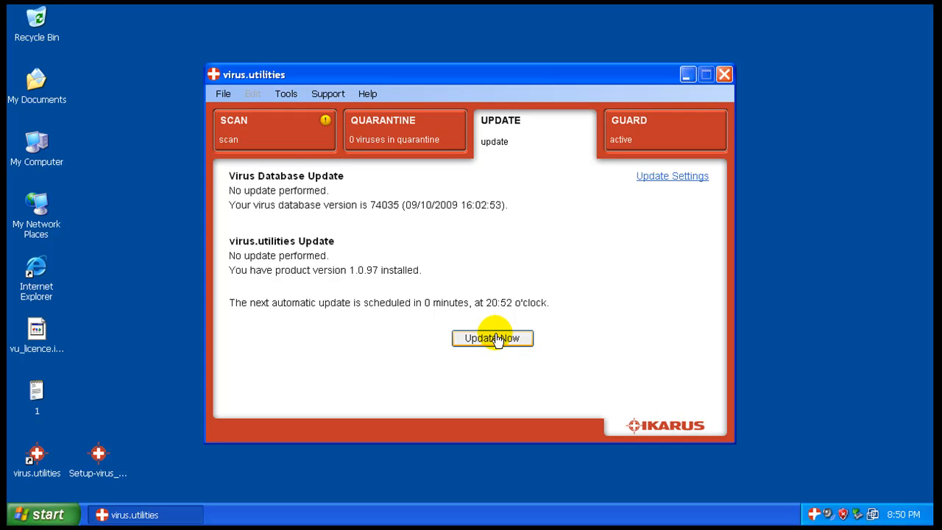
click(492, 337)
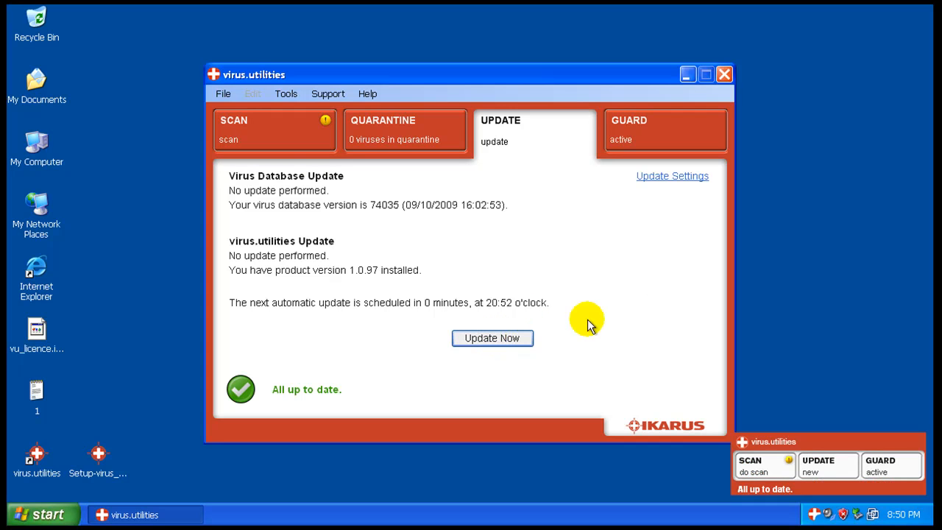
click(665, 130)
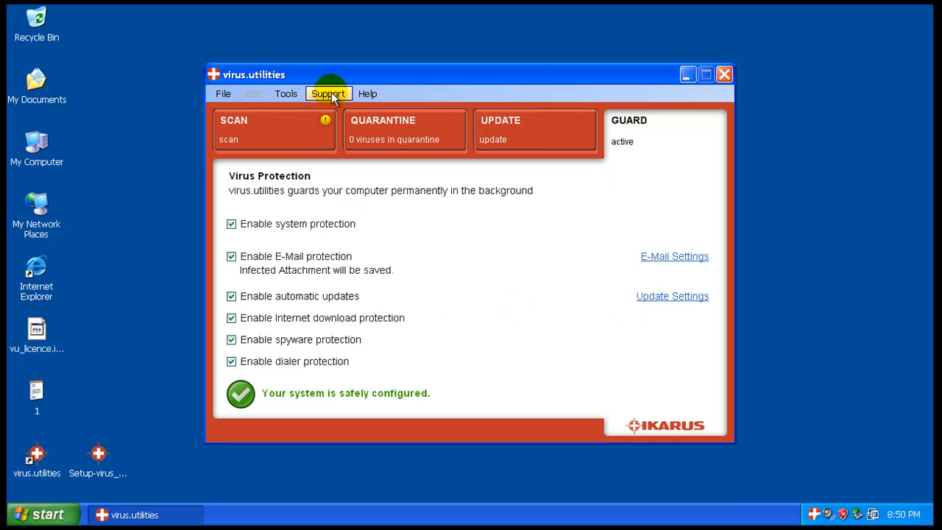
- Bring up Tools > Settings and browse the dial-up, scan exclusions and log settings
click(286, 94)
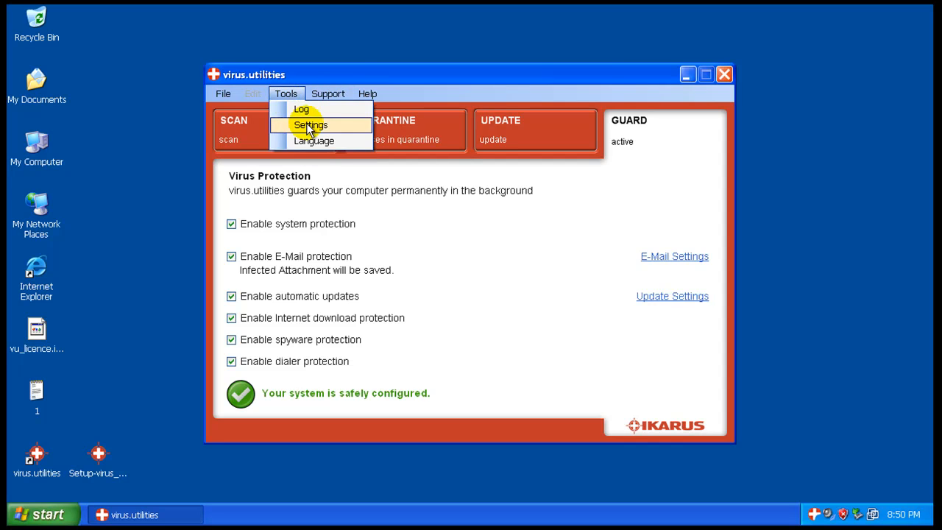
click(309, 124)
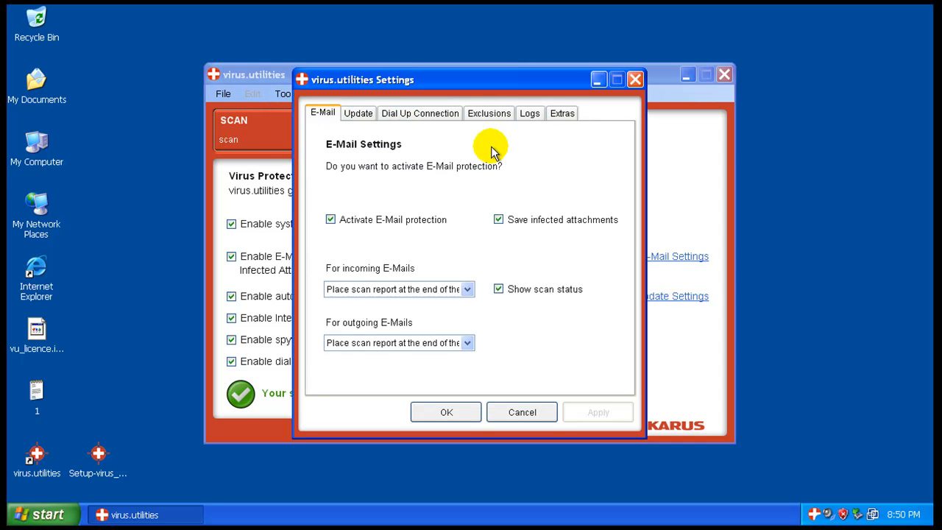
click(421, 112)
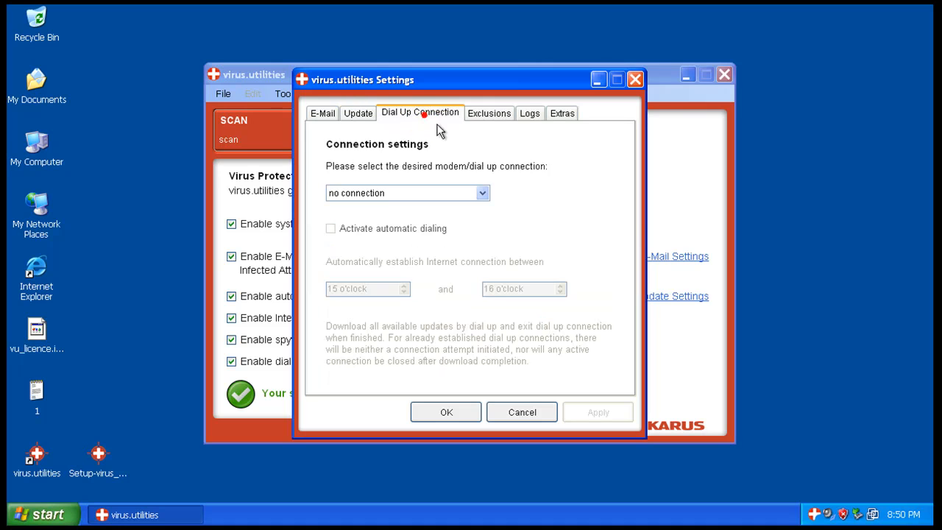
click(489, 112)
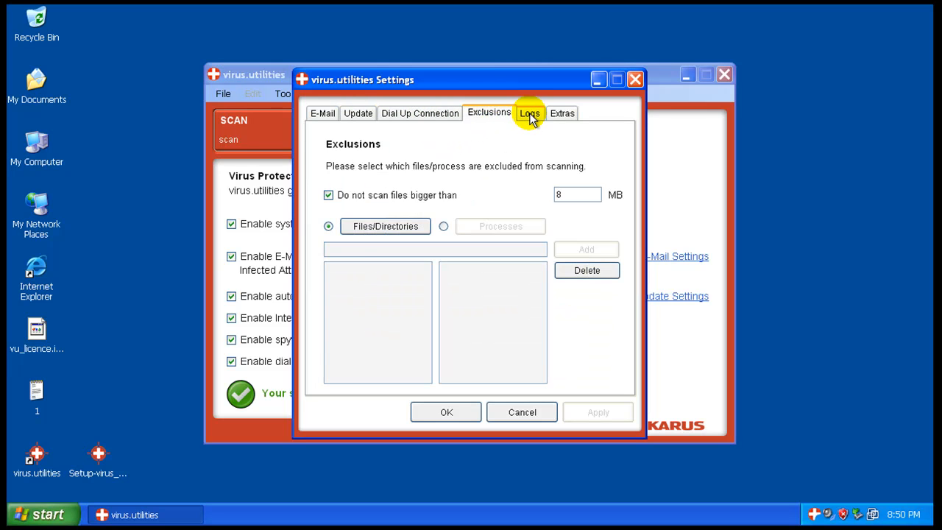
click(562, 112)
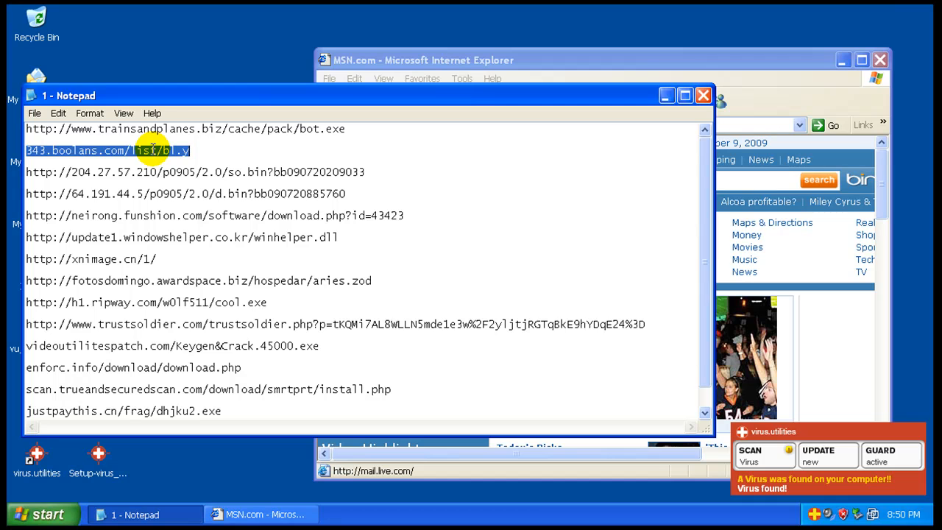
- Load the 343.boolans.com link in Internet Explorer and save the bl.y download
right_click(150, 150)
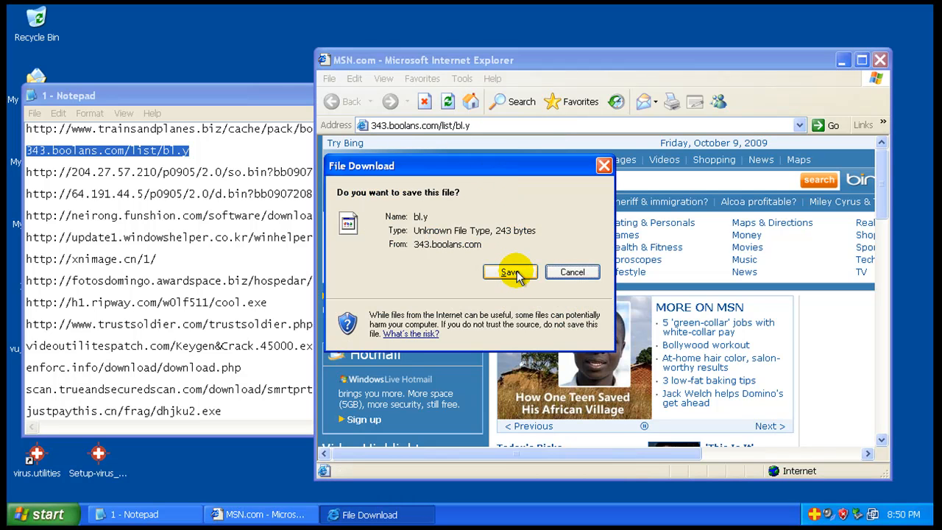
click(509, 271)
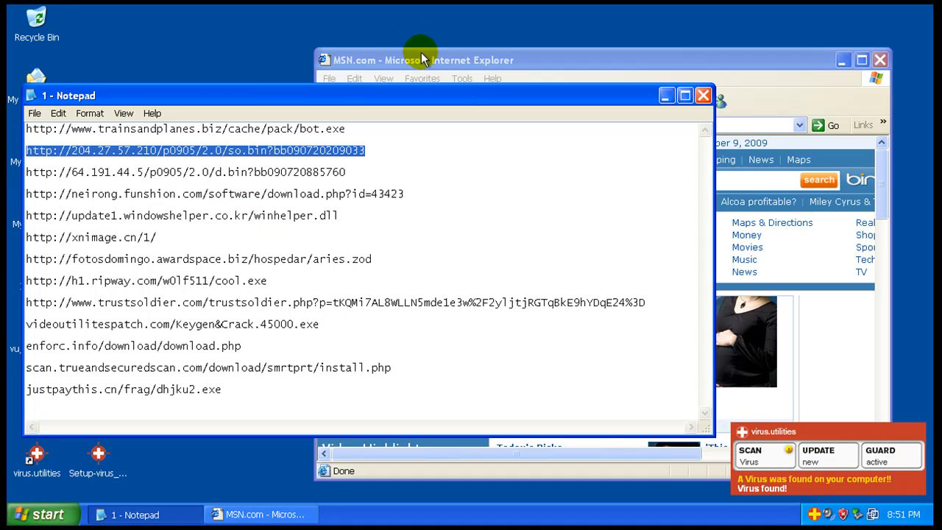
- Load the next link and save the so.bin download to the desktop
click(420, 59)
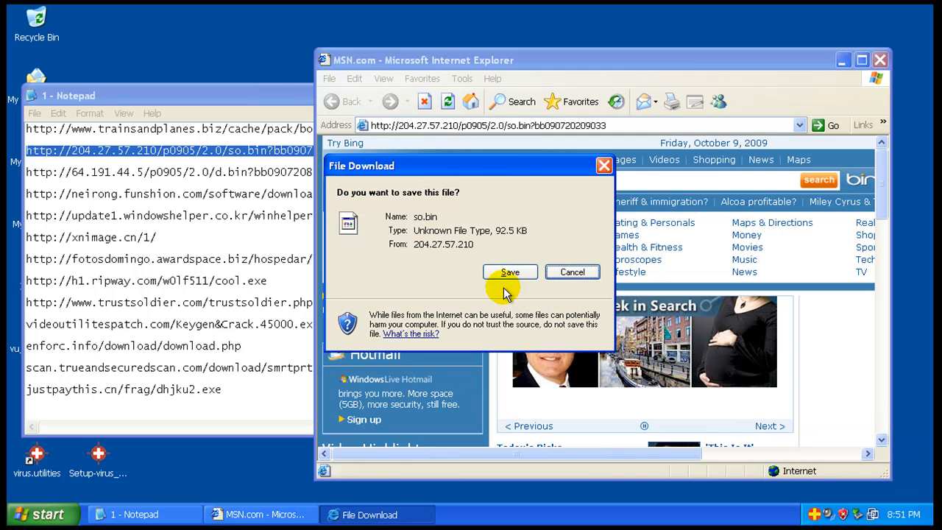
click(509, 271)
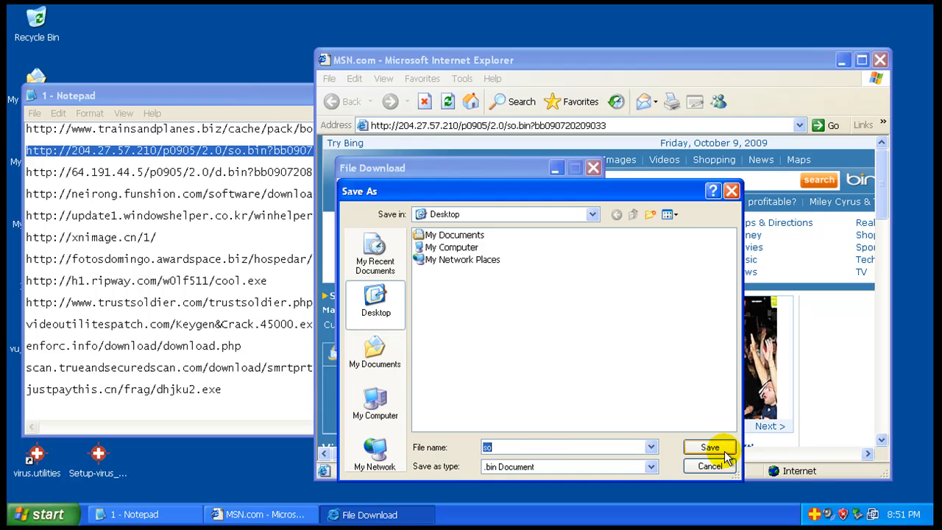
click(710, 448)
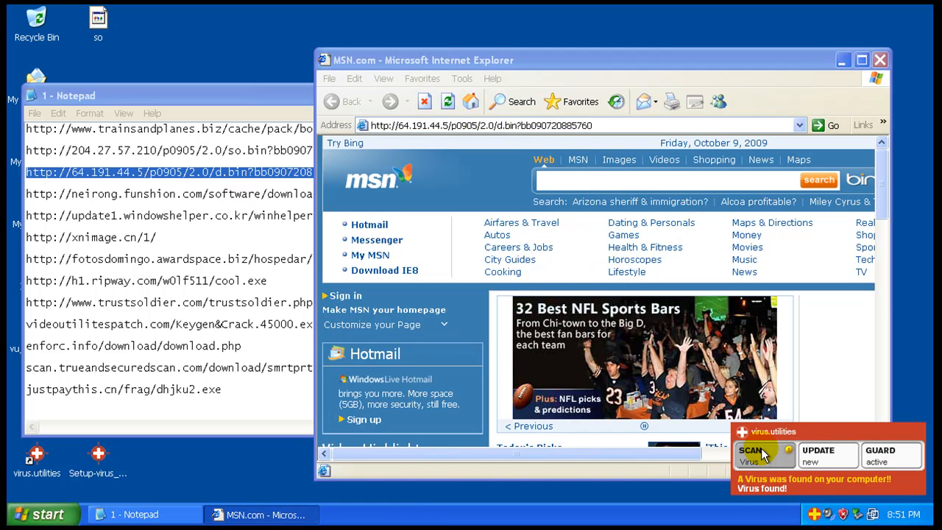
- Load the following link, run FunshionInstall.exe and refuse to open winhelper.dll
right_click(221, 194)
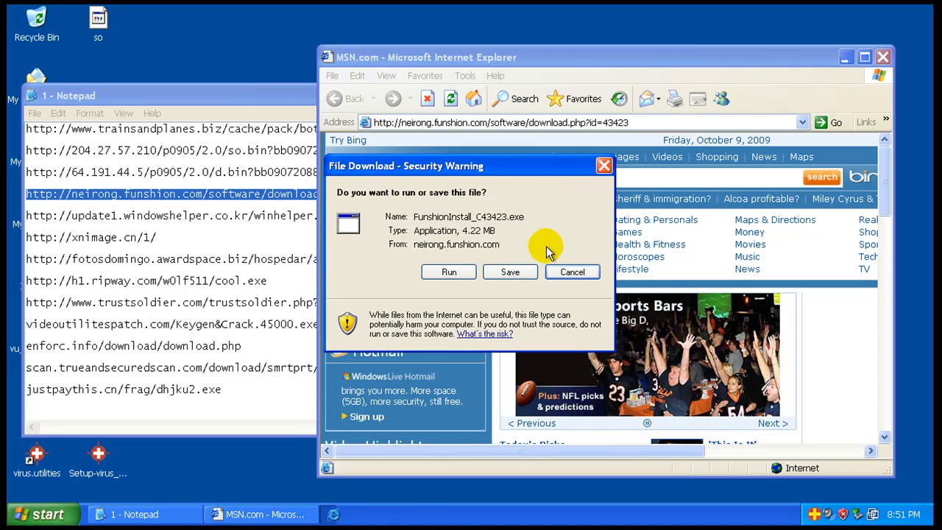
click(447, 271)
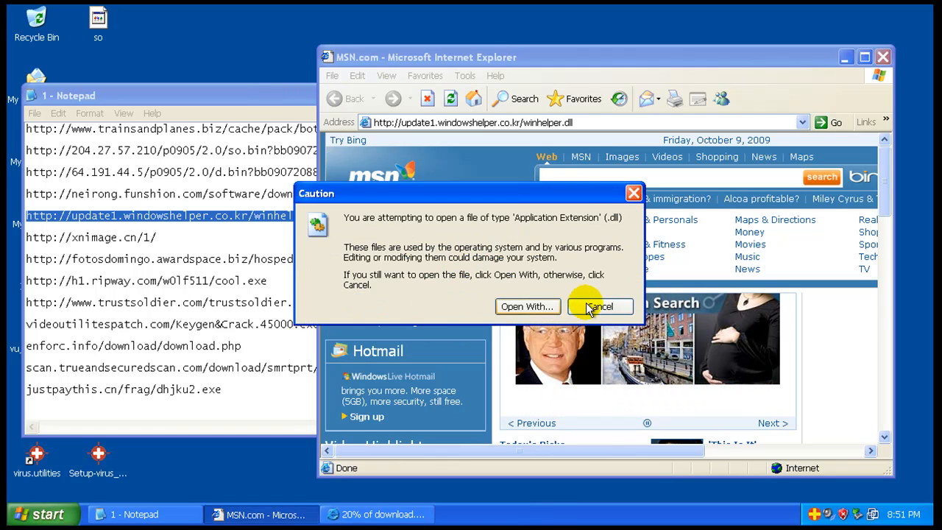
click(599, 306)
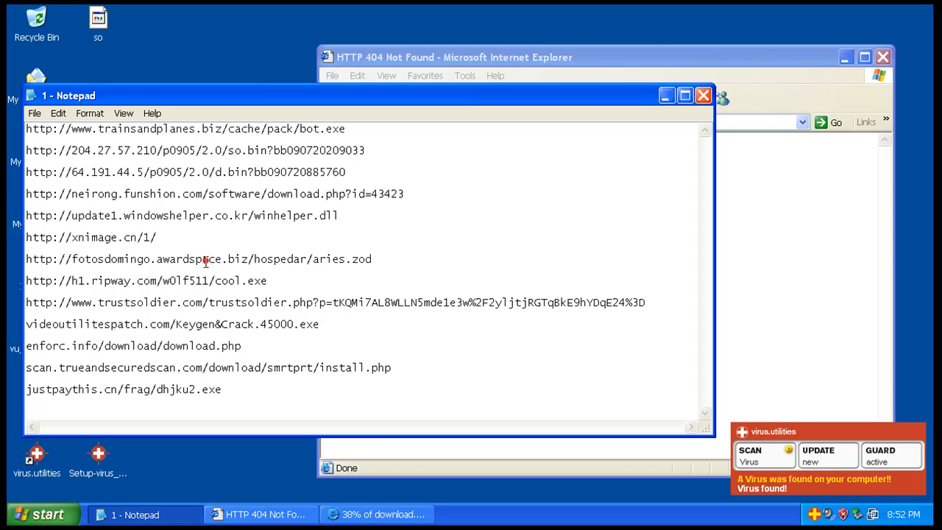
- Load the aries.zod and following links and run the setup.exe and install.exe downloads they offer
triple_click(197, 259)
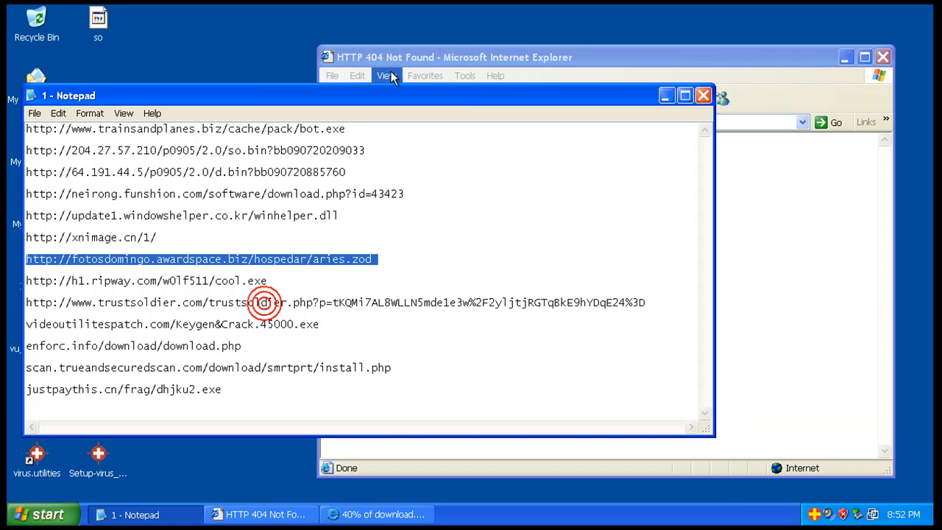
right_click(415, 122)
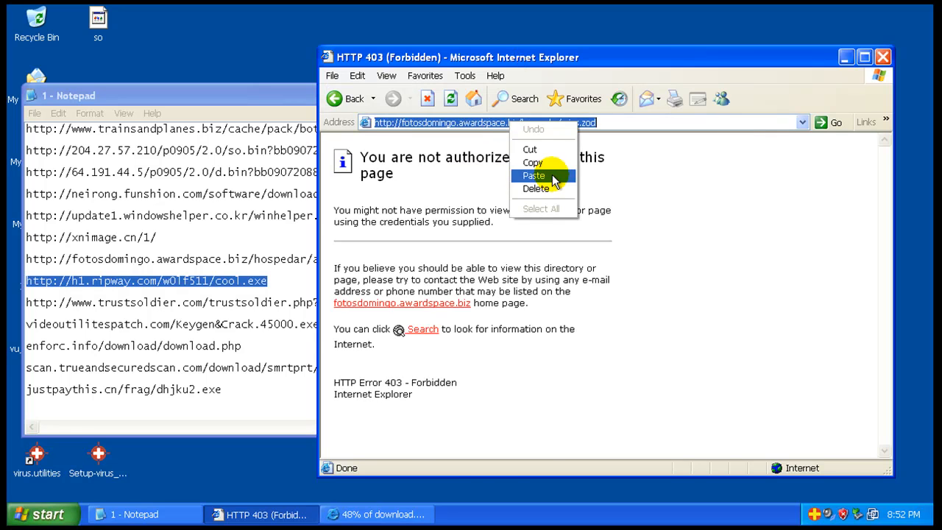
click(533, 175)
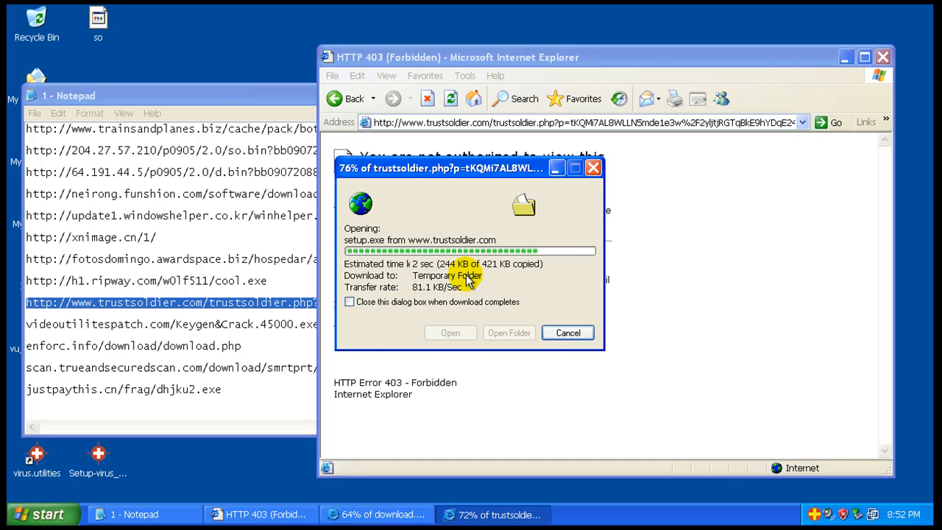
click(568, 333)
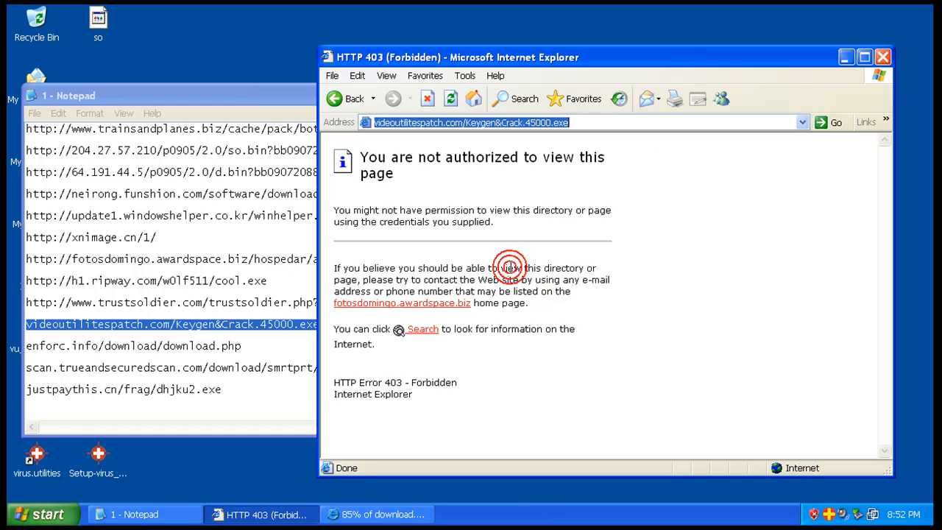
mouse_move(221, 350)
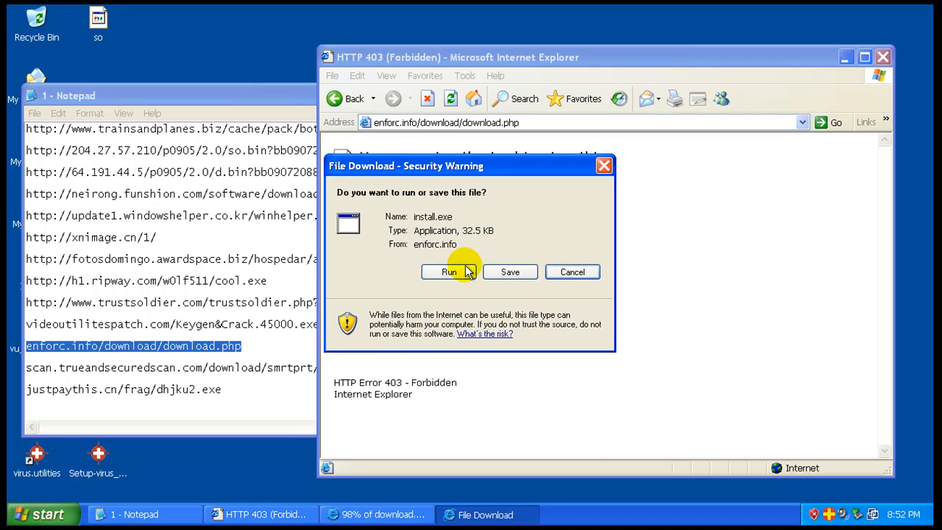
click(572, 271)
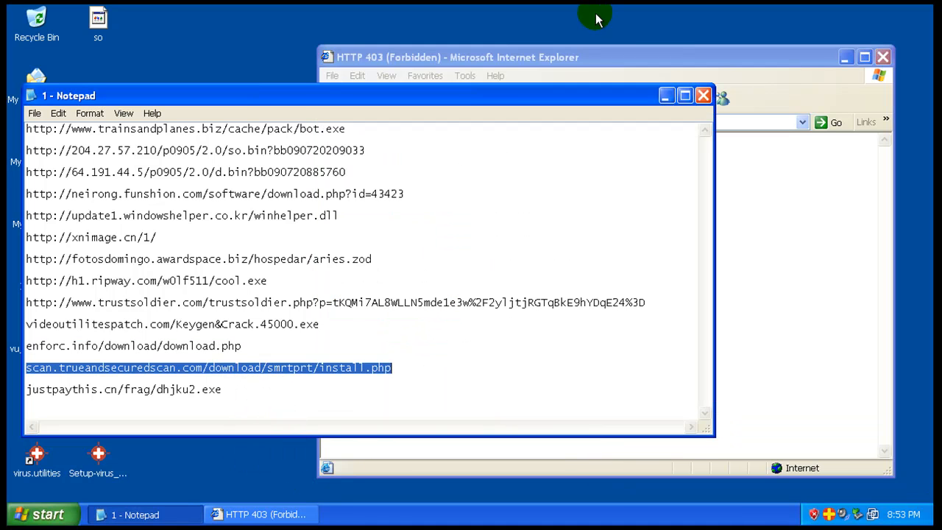
- Load the justpaythis.cn link (404), close the link list without saving, and close the browser
click(456, 56)
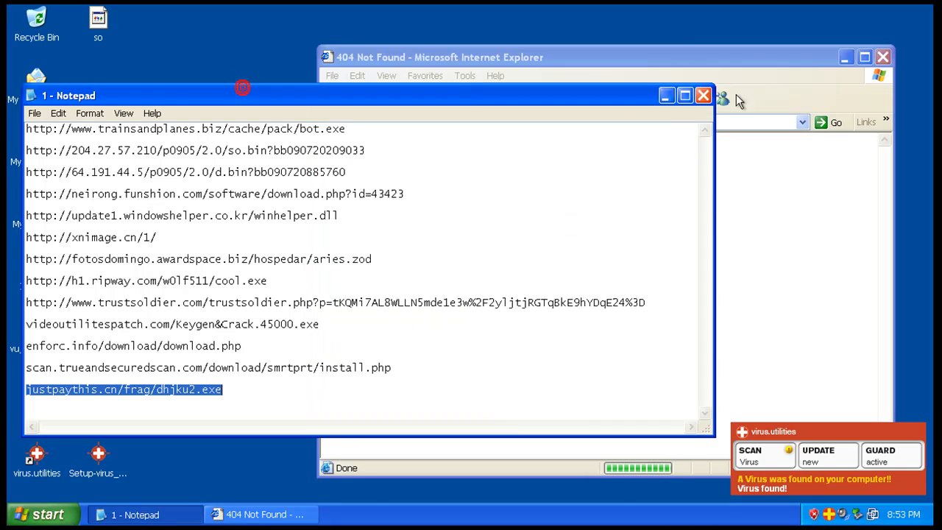
click(703, 94)
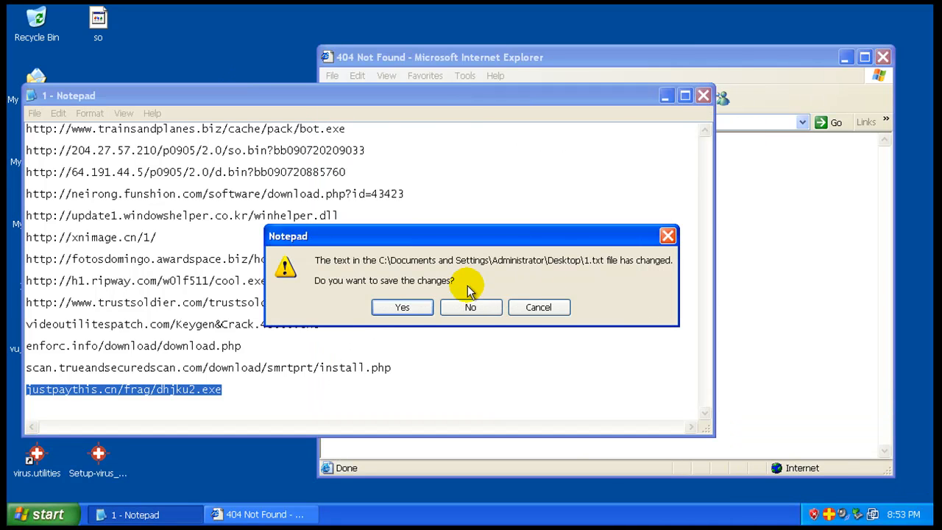
click(471, 307)
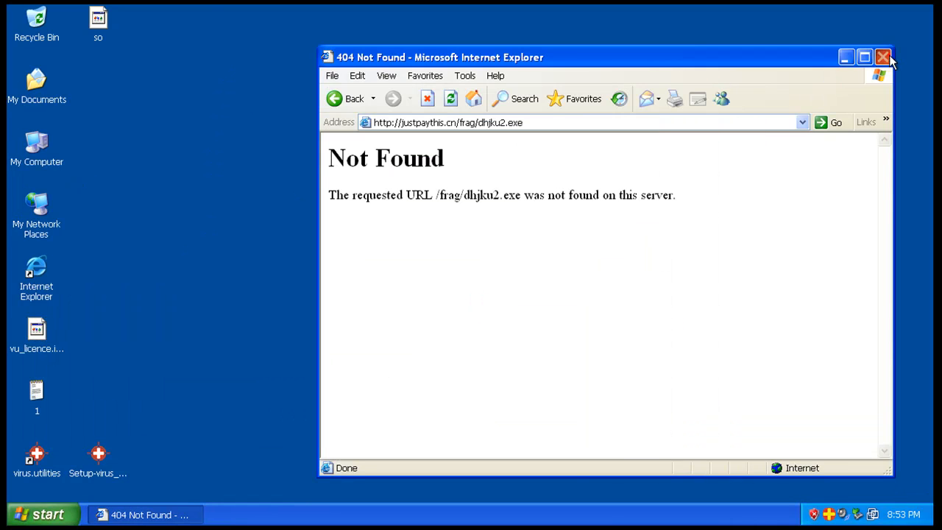
click(883, 58)
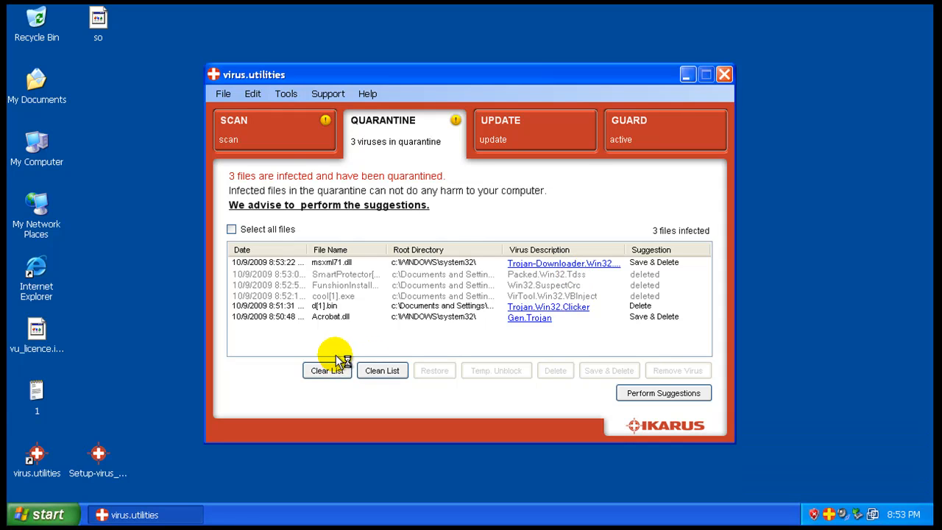
mouse_move(655, 323)
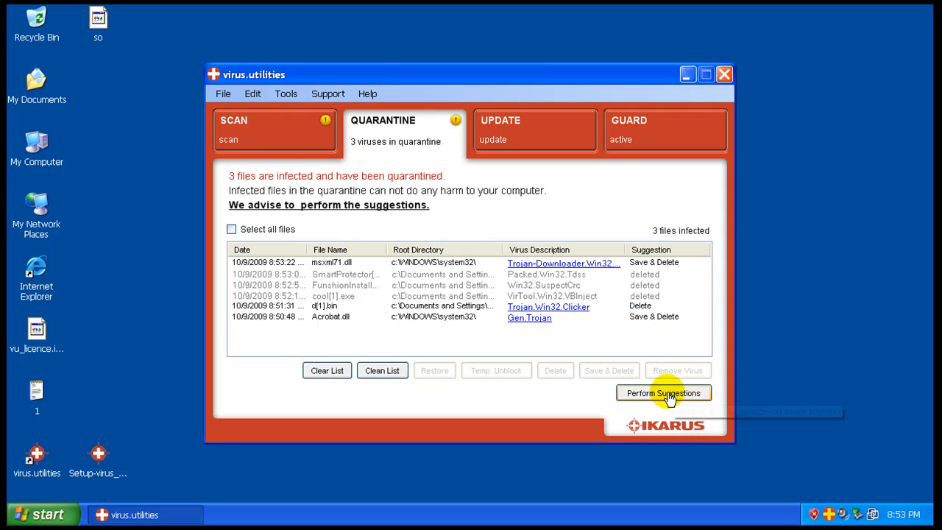
- Perform the suggested actions on the three quarantined infections, leaving the quarantine at zero viruses
click(662, 391)
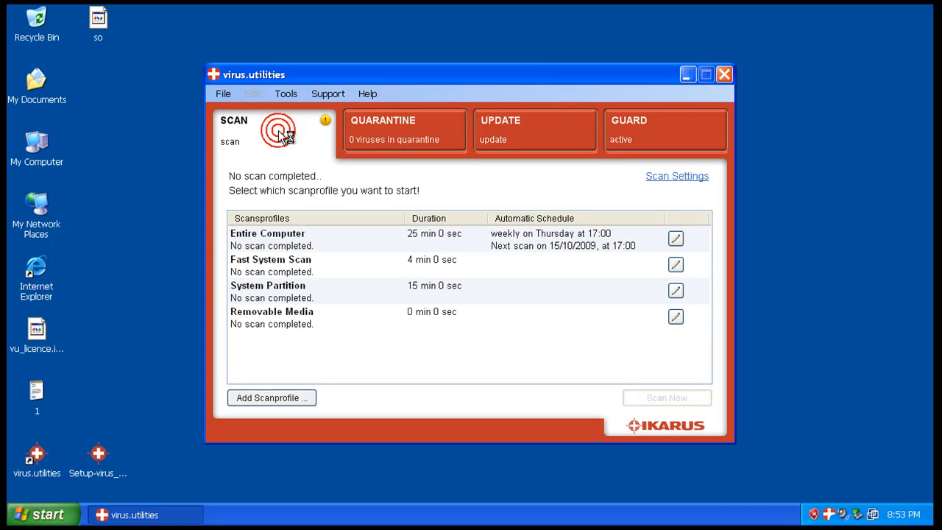
mouse_move(571, 237)
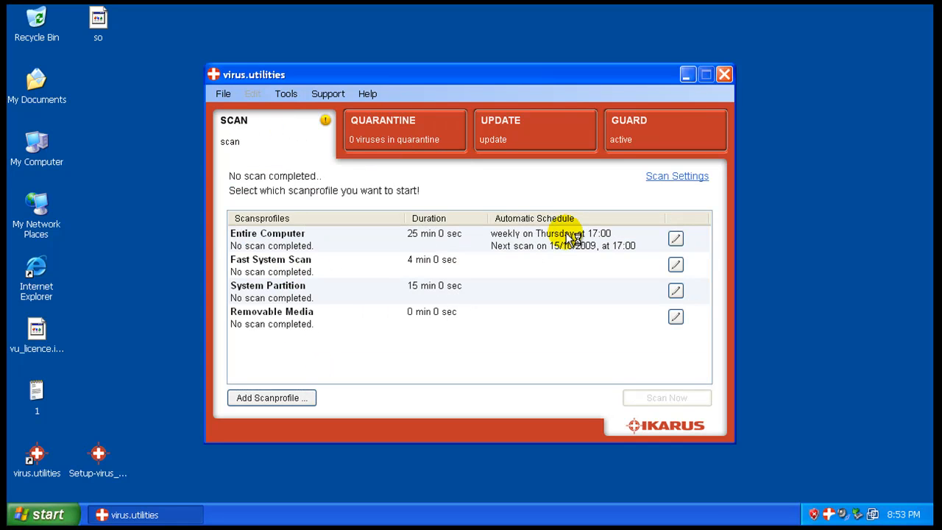
mouse_move(474, 244)
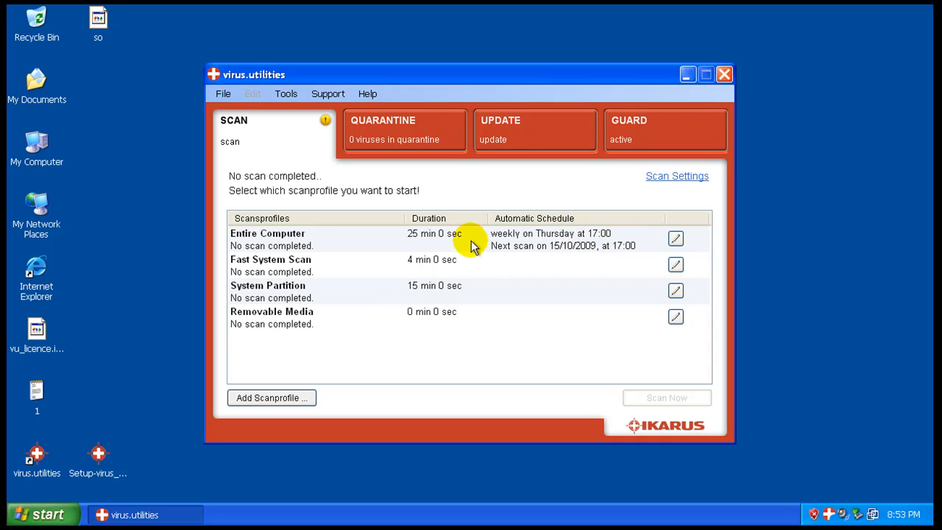
mouse_move(675, 238)
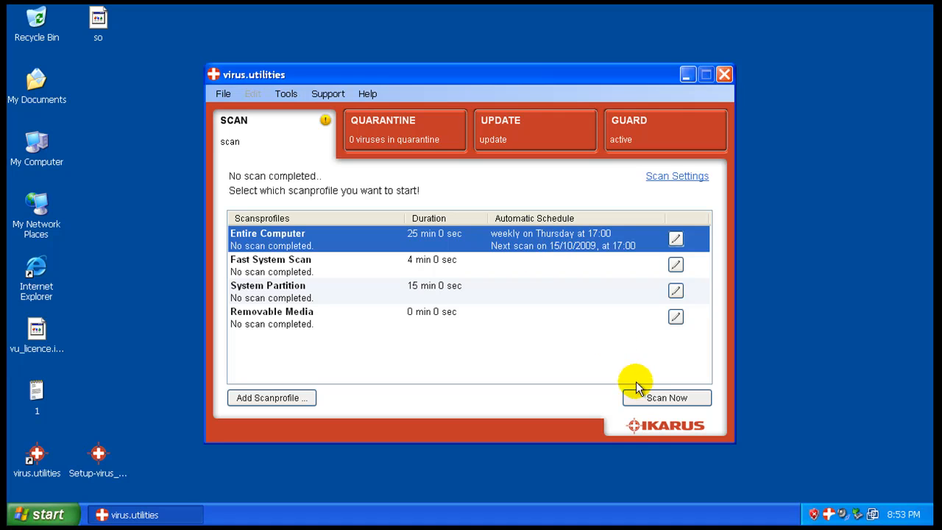
- Start an Entire Computer scan with the quarantine still empty
click(666, 398)
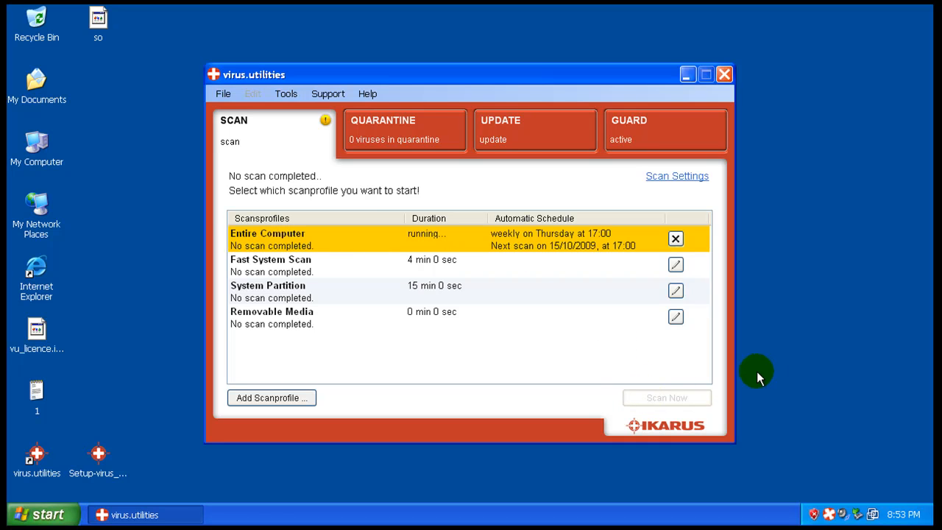
mouse_move(562, 245)
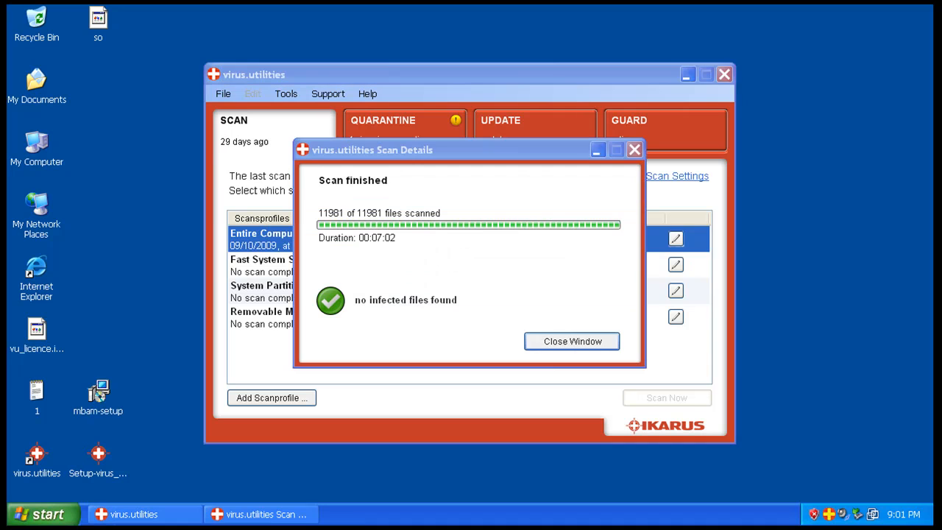
mouse_move(503, 163)
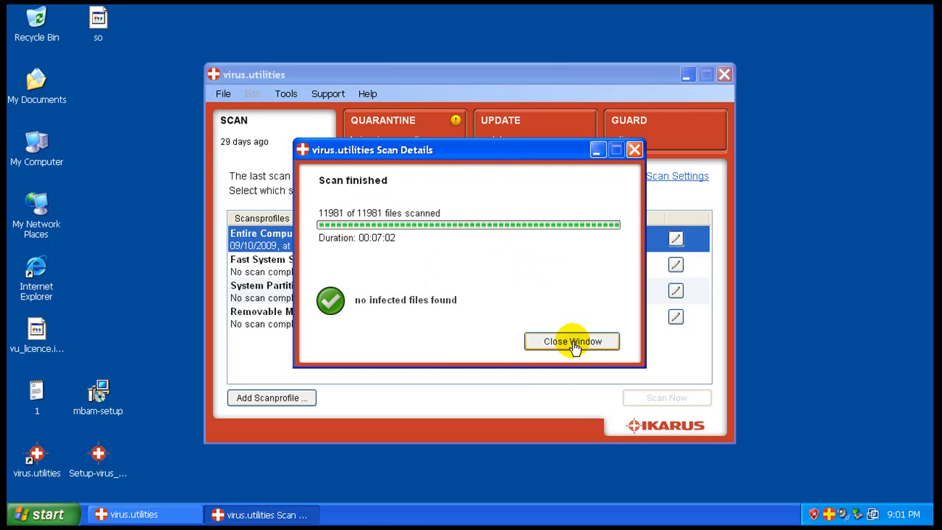
- Dismiss the scan details, clear the quarantined logo[1].jpg exploit and close IKARUS
click(571, 341)
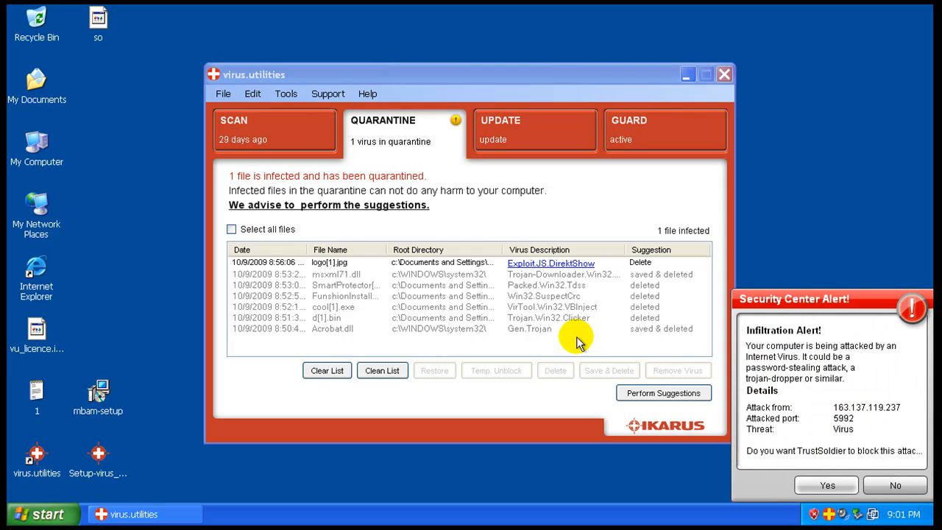
mouse_move(362, 264)
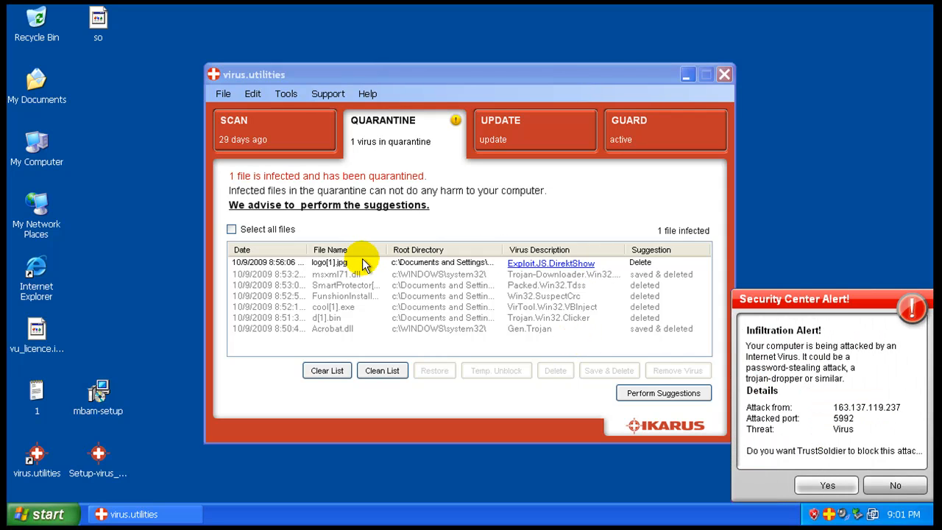
click(662, 392)
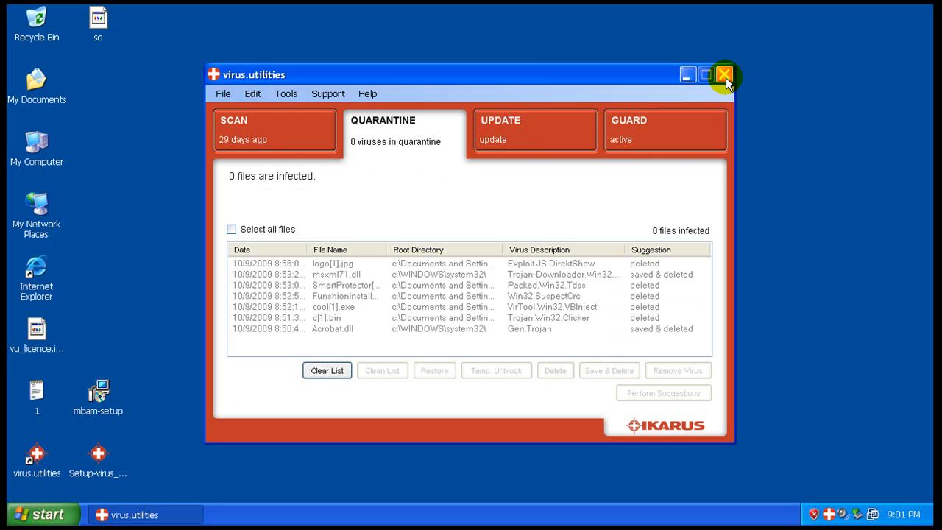
click(724, 73)
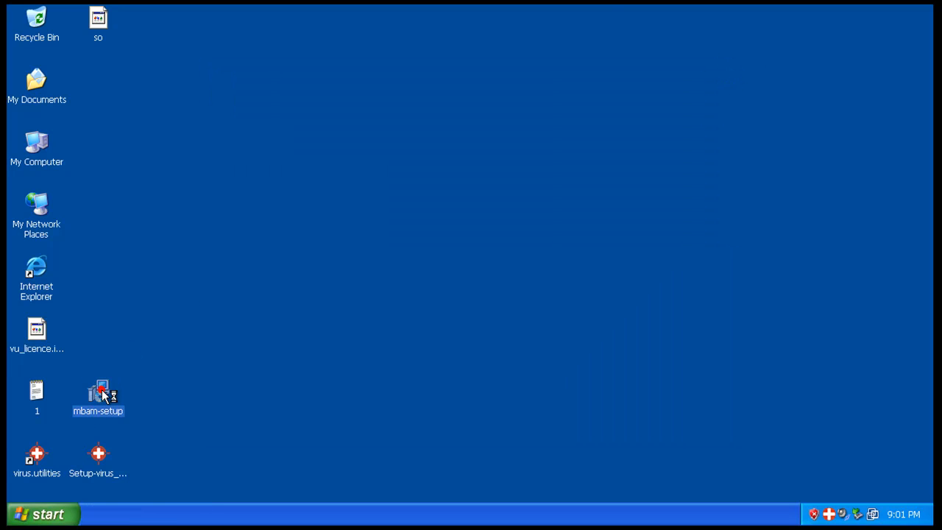
- Install Malwarebytes' Anti-Malware through its setup wizard with the default shortcut folder
double_click(97, 398)
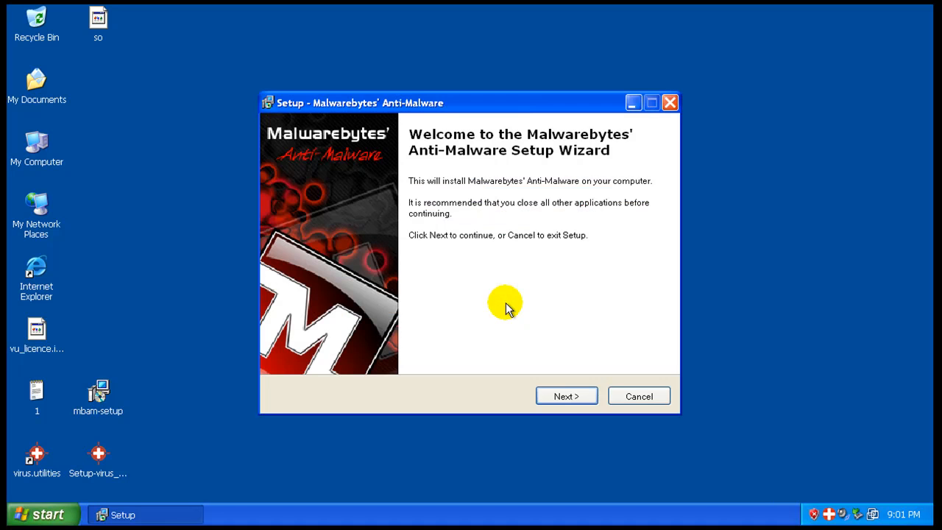
click(565, 395)
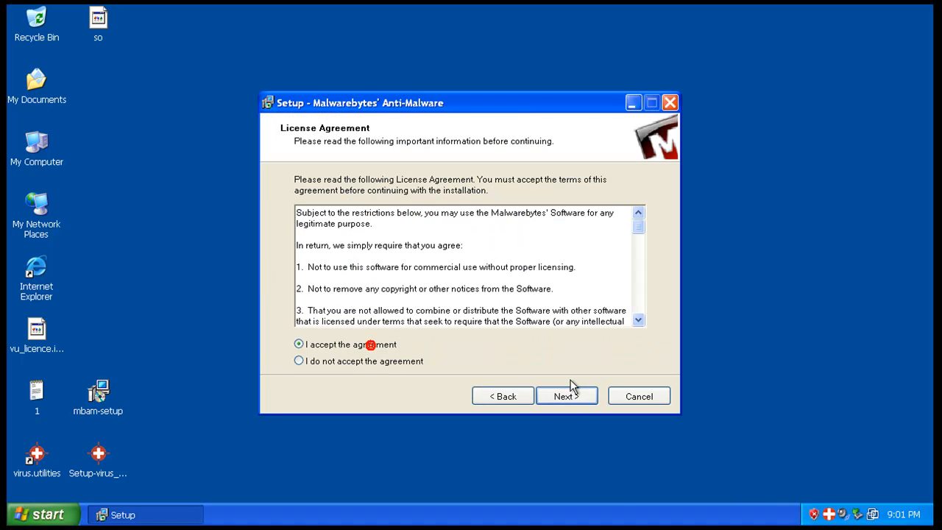
click(567, 396)
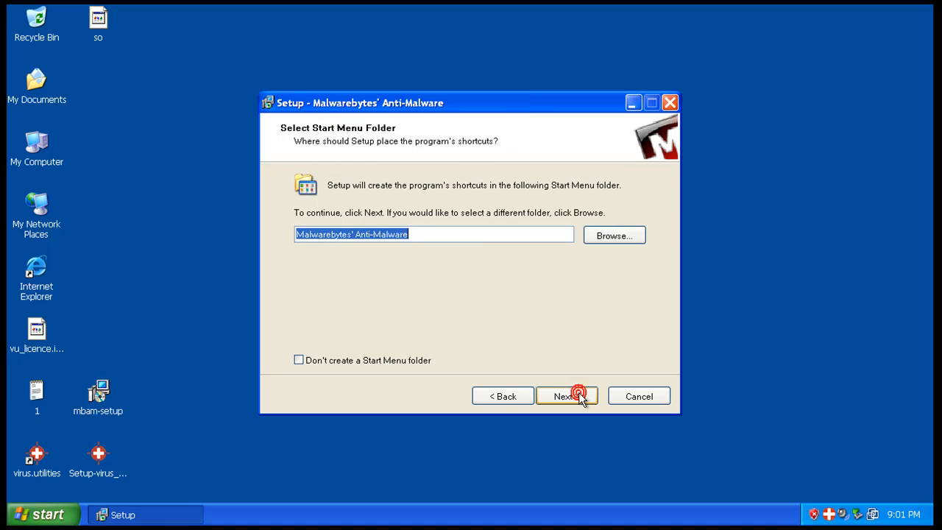
click(566, 396)
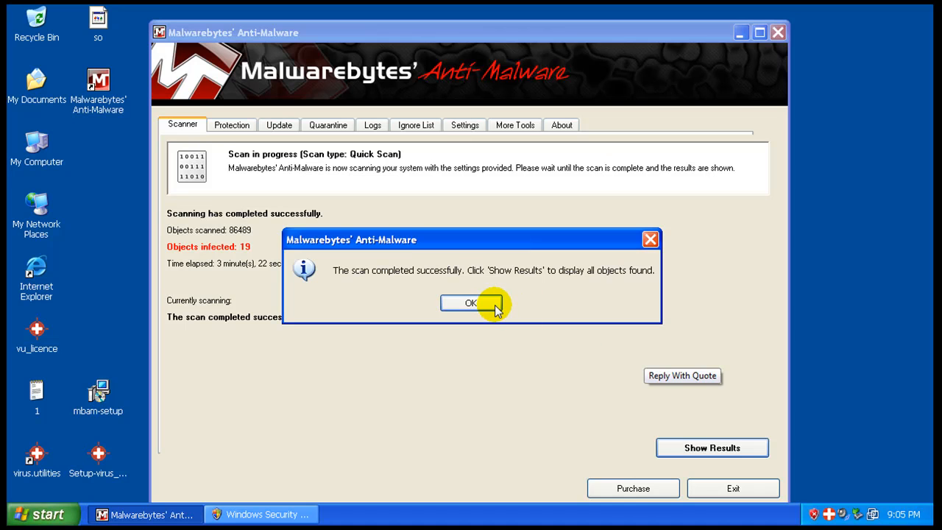
- Show the quick scan results and inspect the Trojan.FraudPack registry and Backdoor.Bot file entries
click(470, 304)
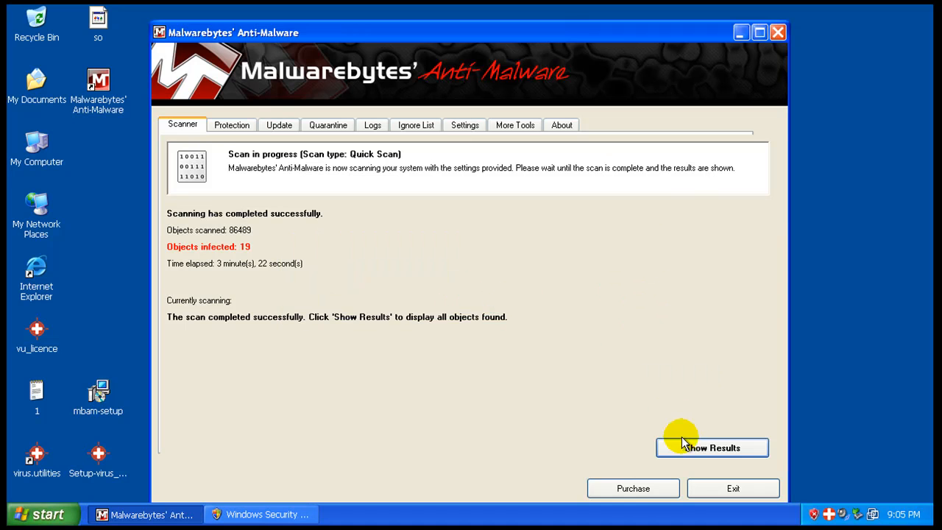
click(713, 448)
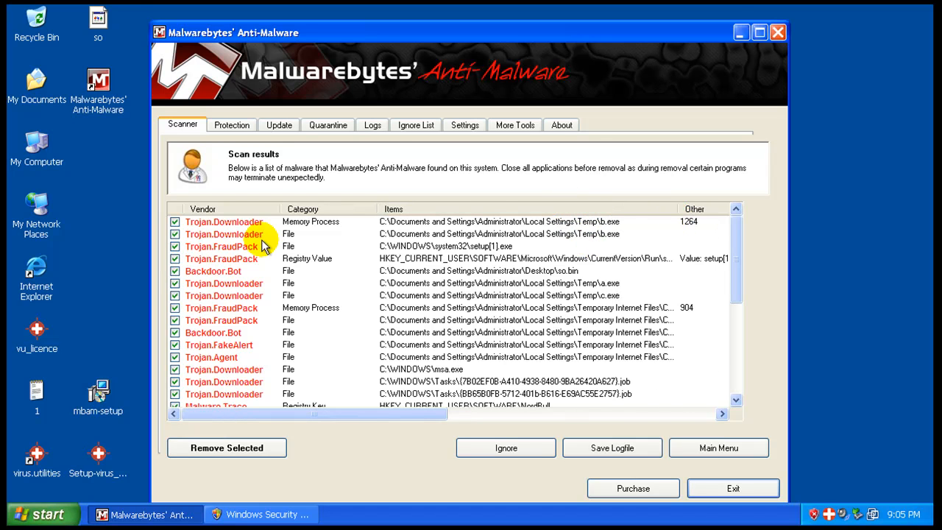
mouse_move(499, 250)
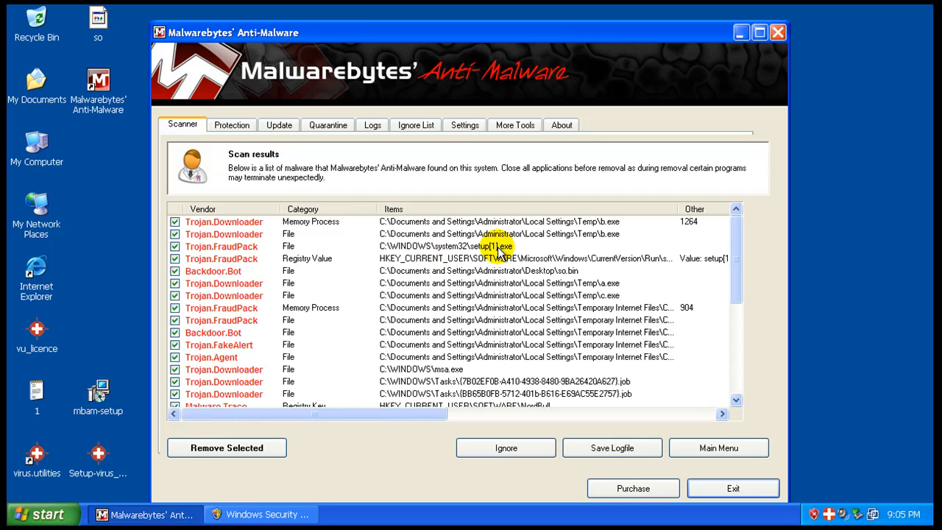
click(515, 259)
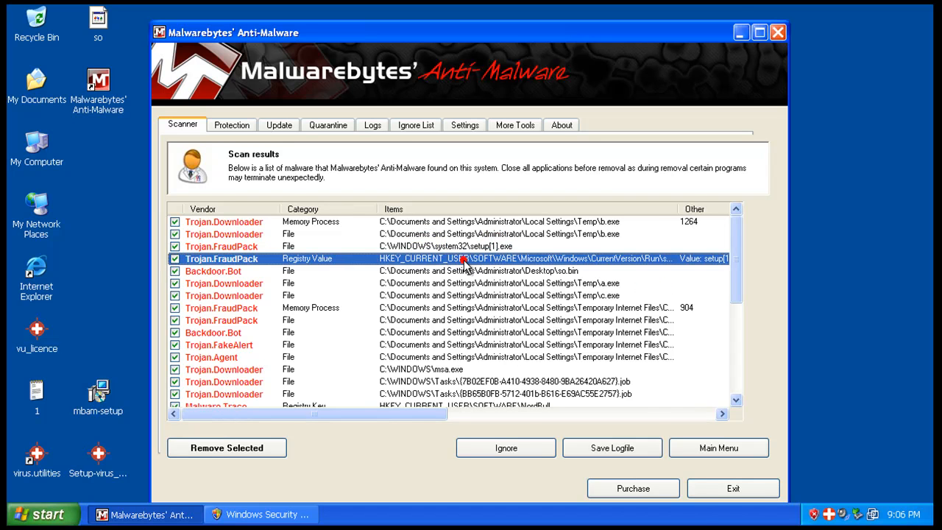
click(213, 271)
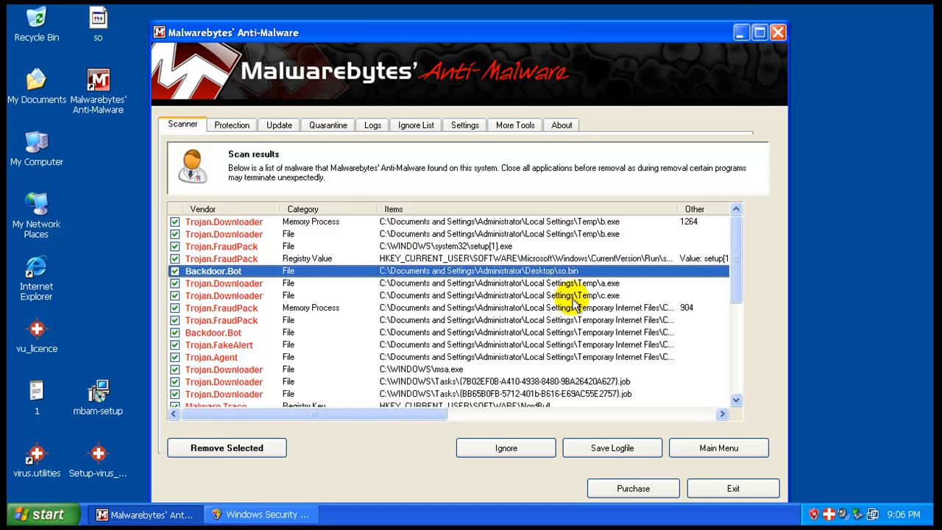
mouse_move(234, 116)
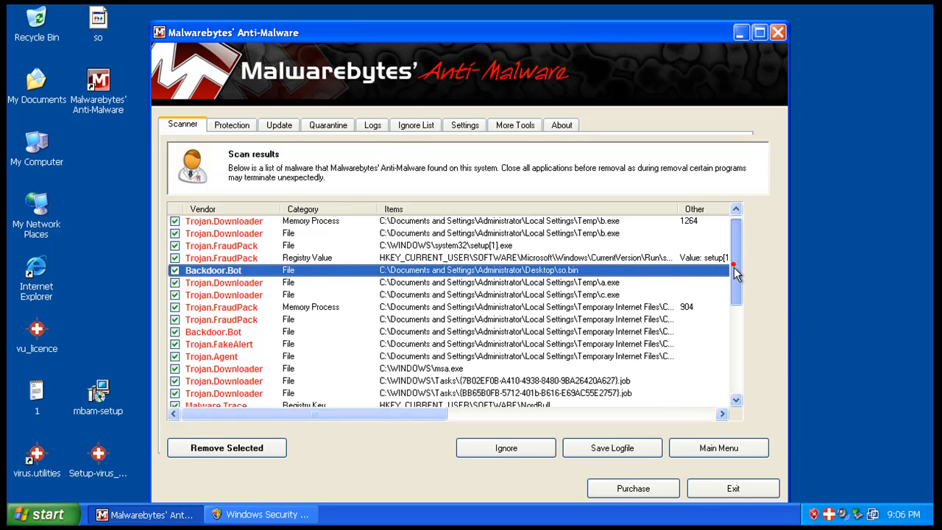
scroll(down, 3)
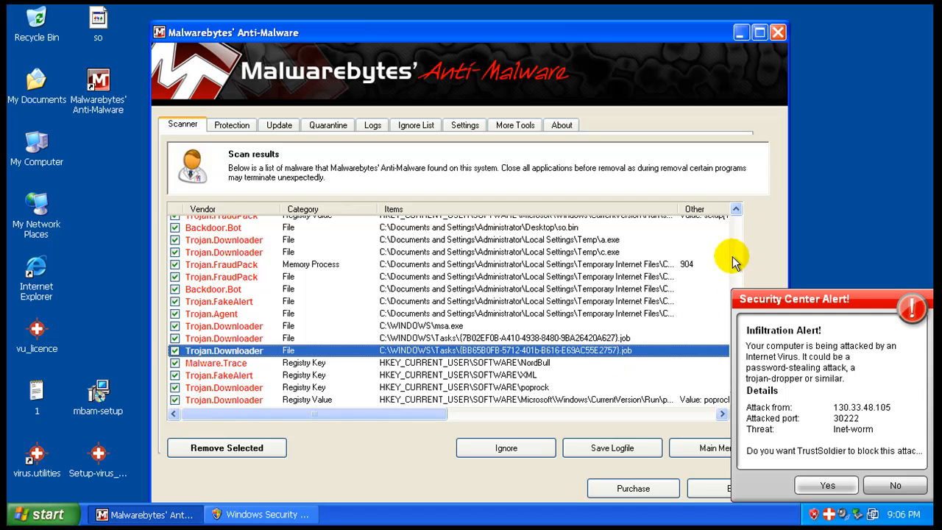
mouse_move(916, 457)
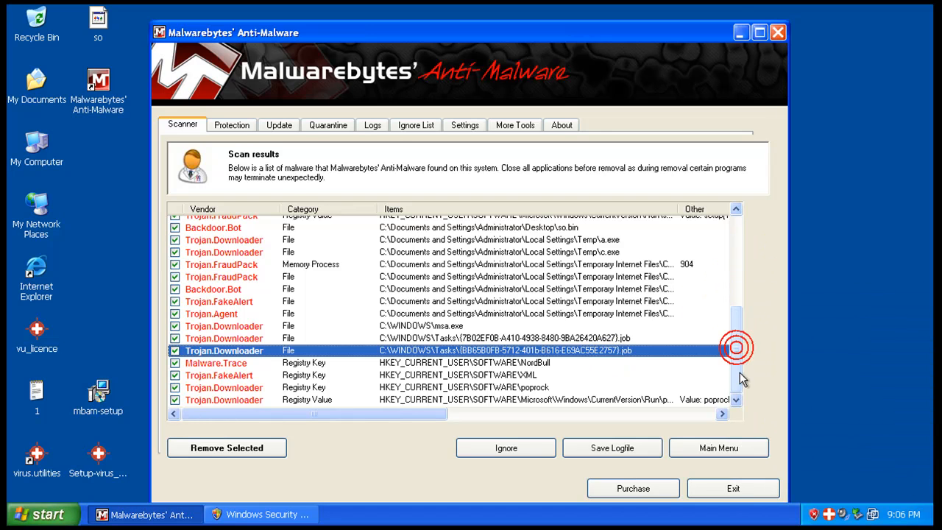
mouse_move(346, 375)
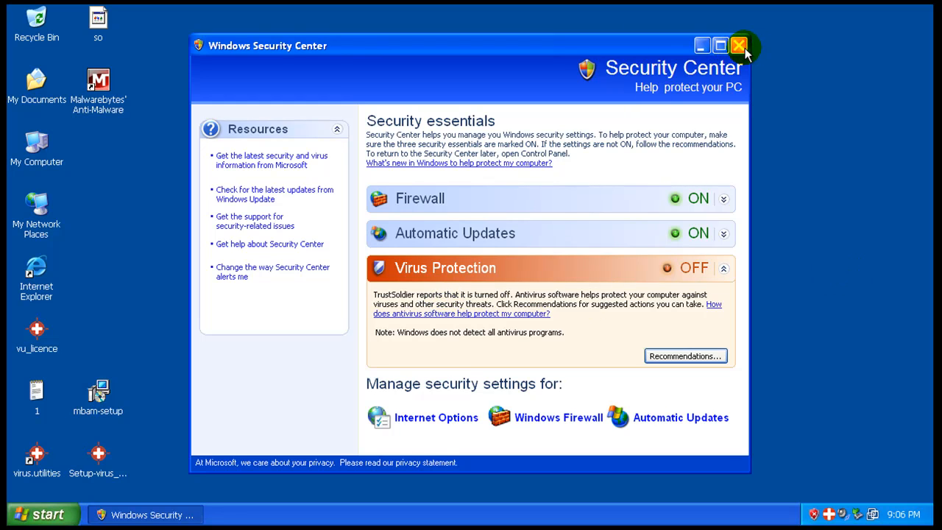
- Close Security Center and bring up Task Manager's process list from the taskbar
click(739, 44)
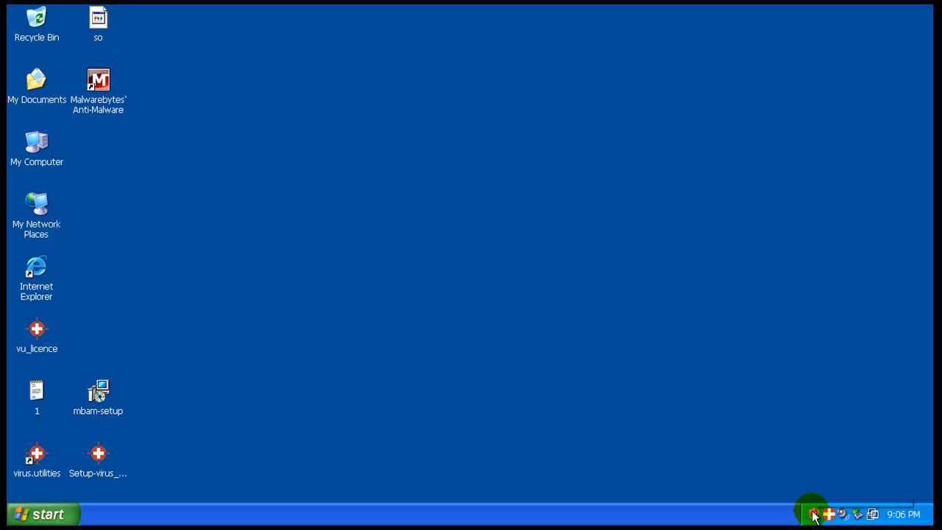
click(827, 514)
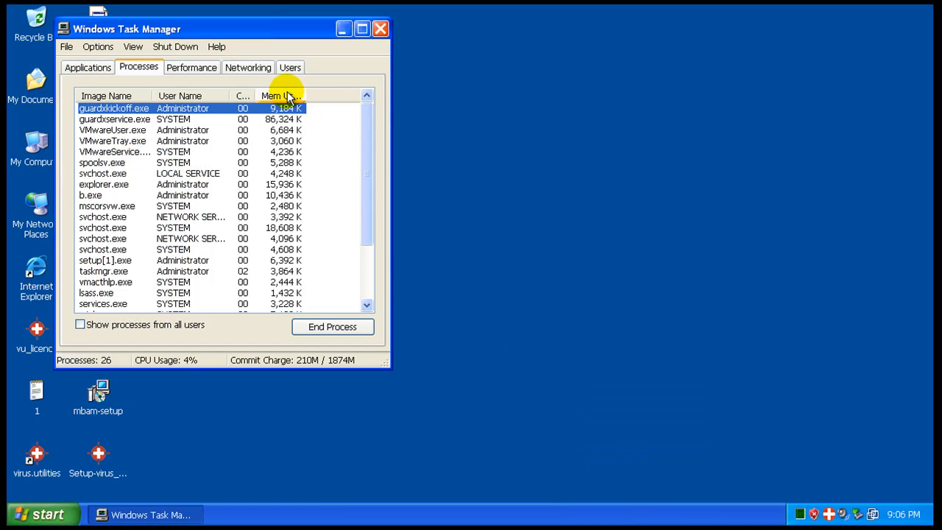
- Add a CPU Time column, sort processes by CPU time and select guardxservice.exe
click(106, 96)
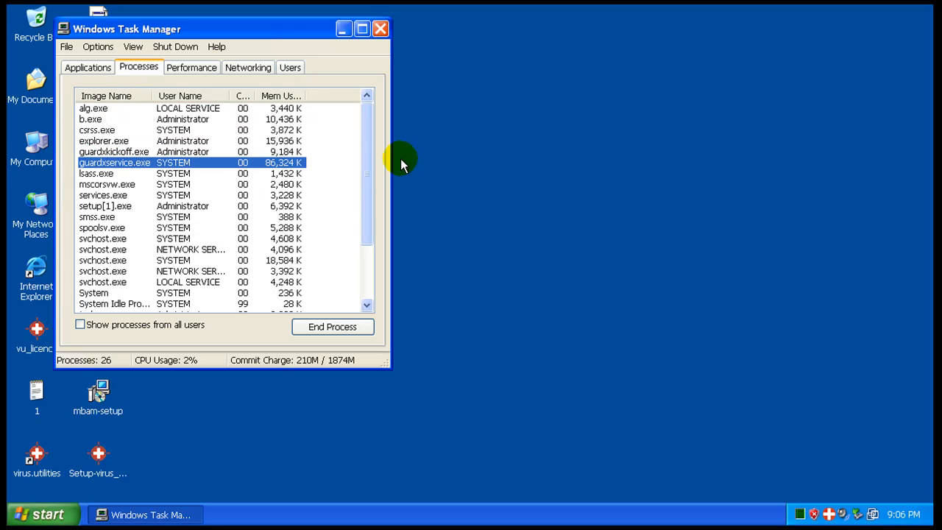
mouse_move(396, 84)
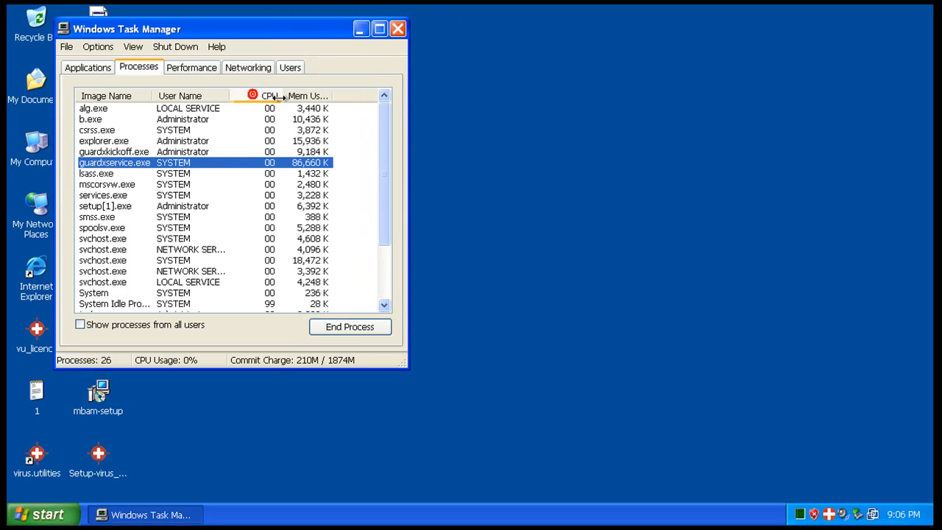
click(98, 45)
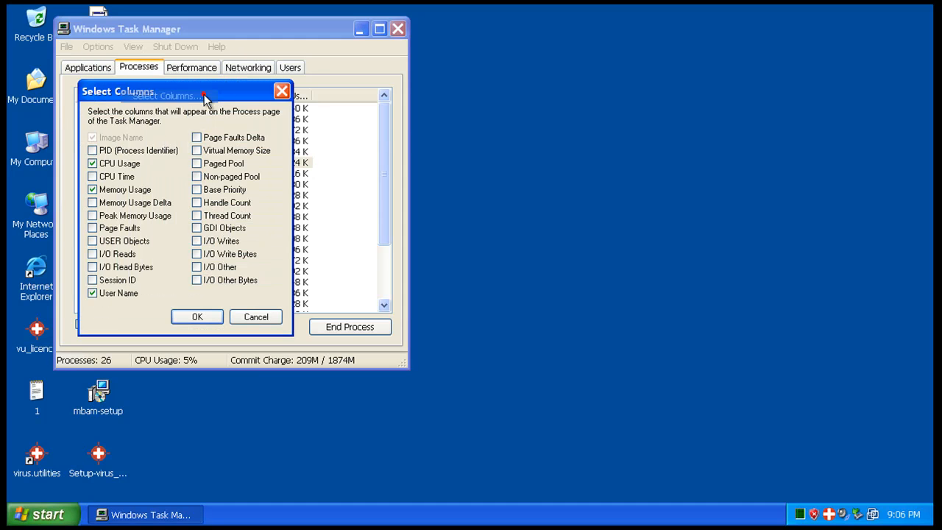
click(197, 317)
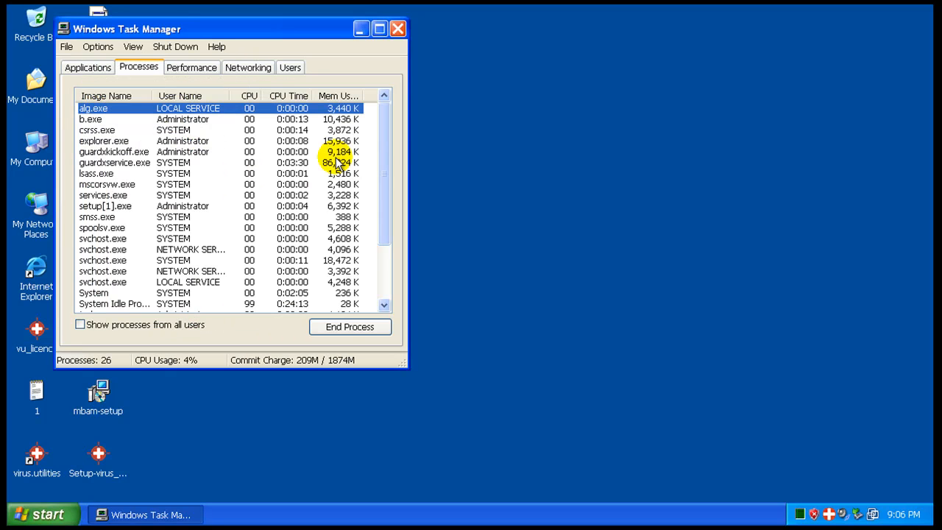
click(288, 95)
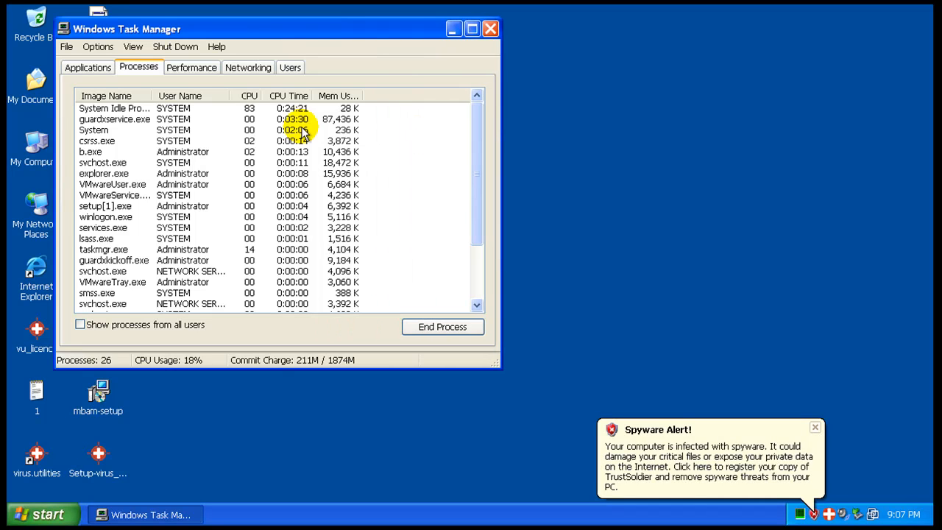
click(115, 109)
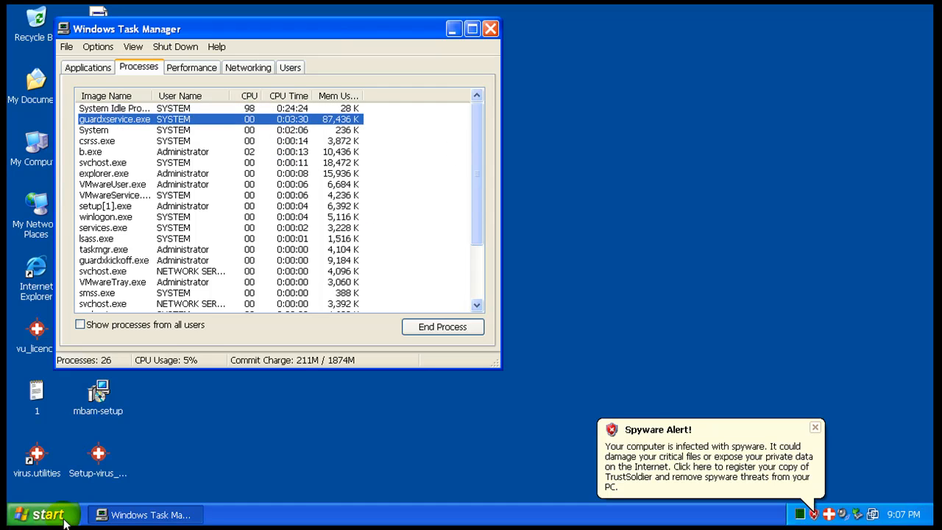
click(42, 513)
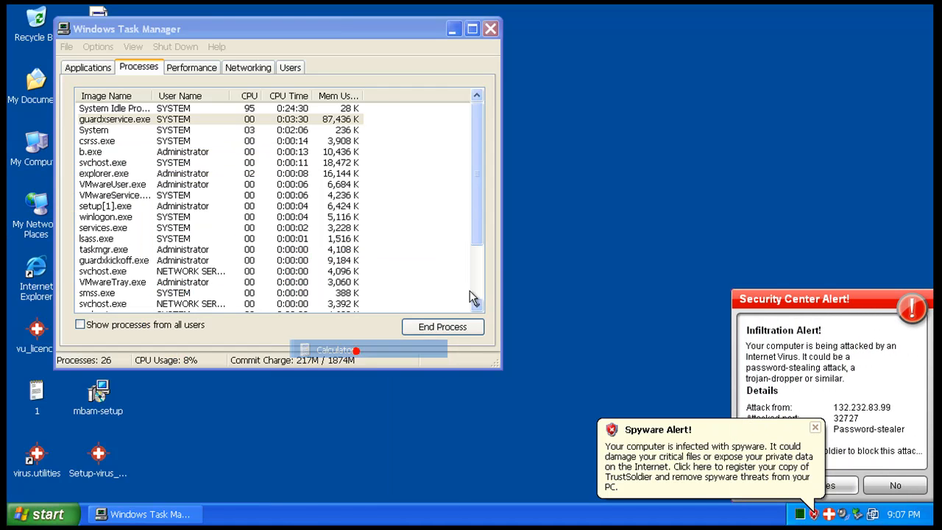
- Launch Calculator beside Task Manager, work out a division and clear the result to 0
click(336, 350)
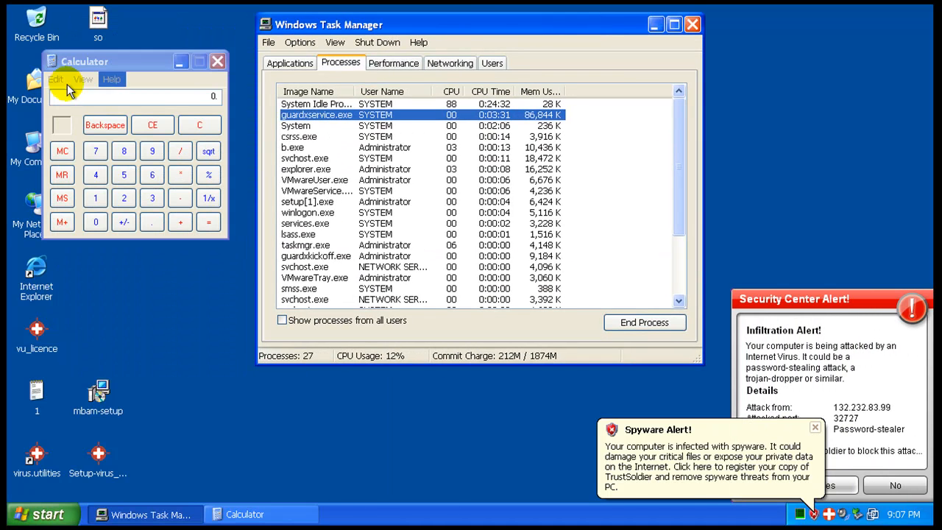
click(152, 197)
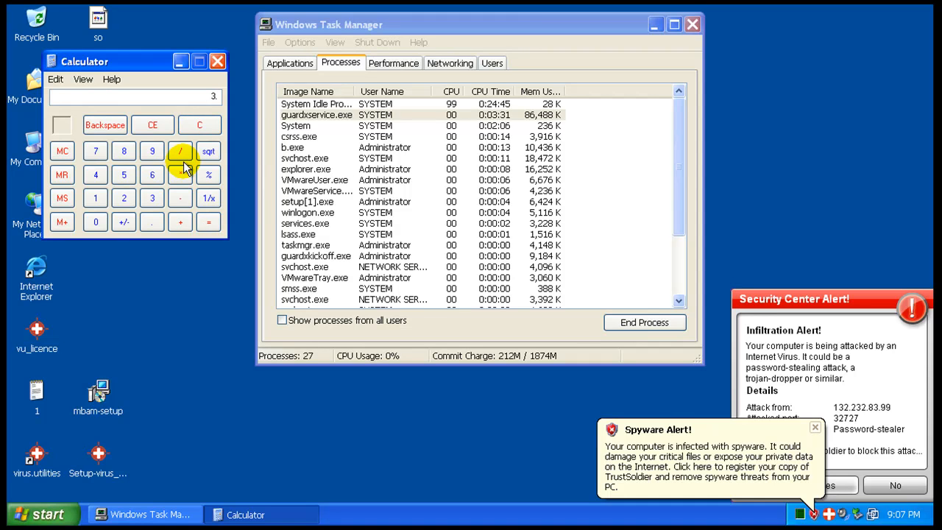
click(152, 197)
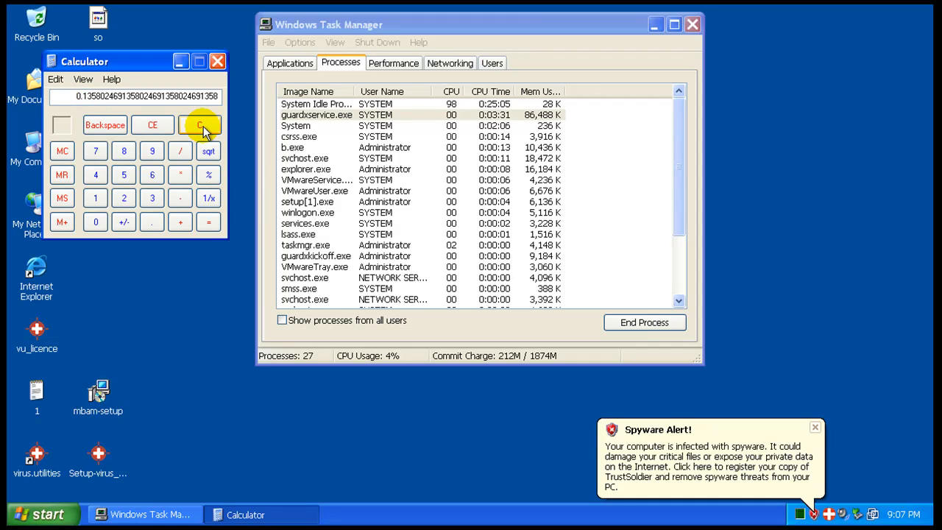
click(200, 124)
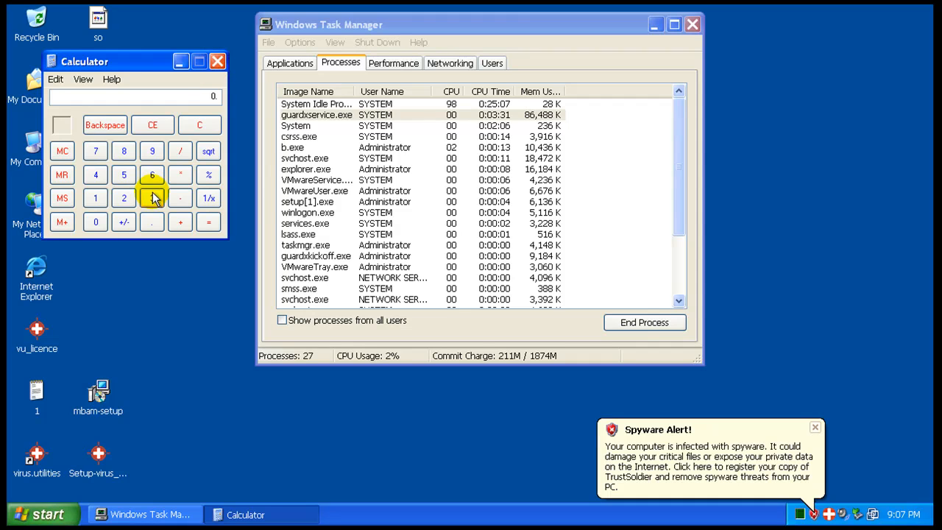